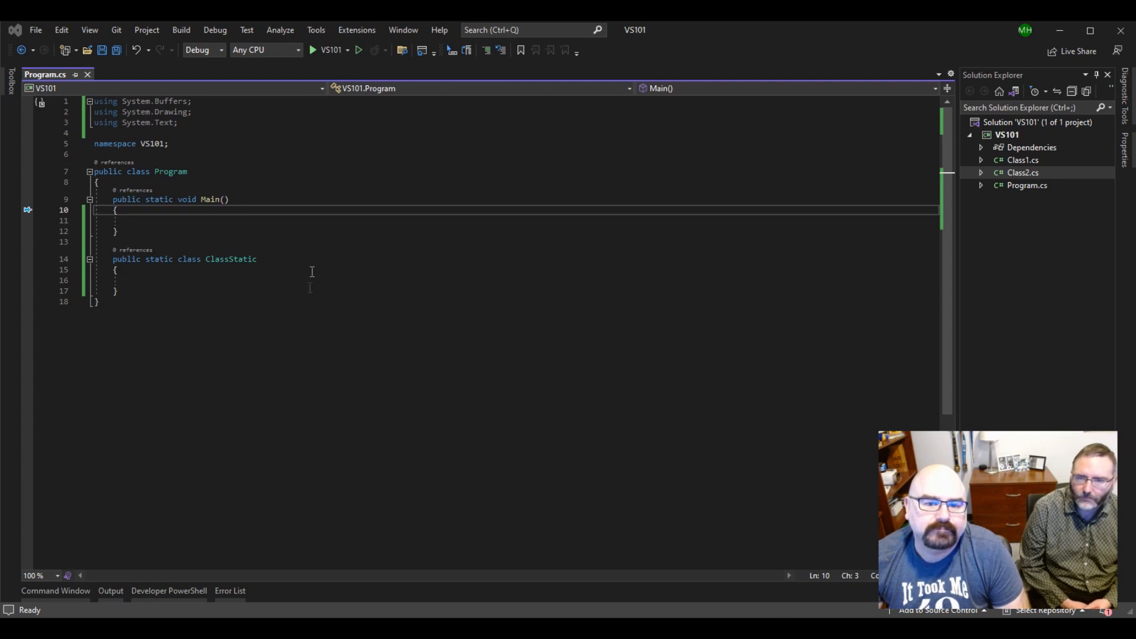
Replace the ClassStatic declaration with an empty public static void GetProp(object input) method
click(116, 291)
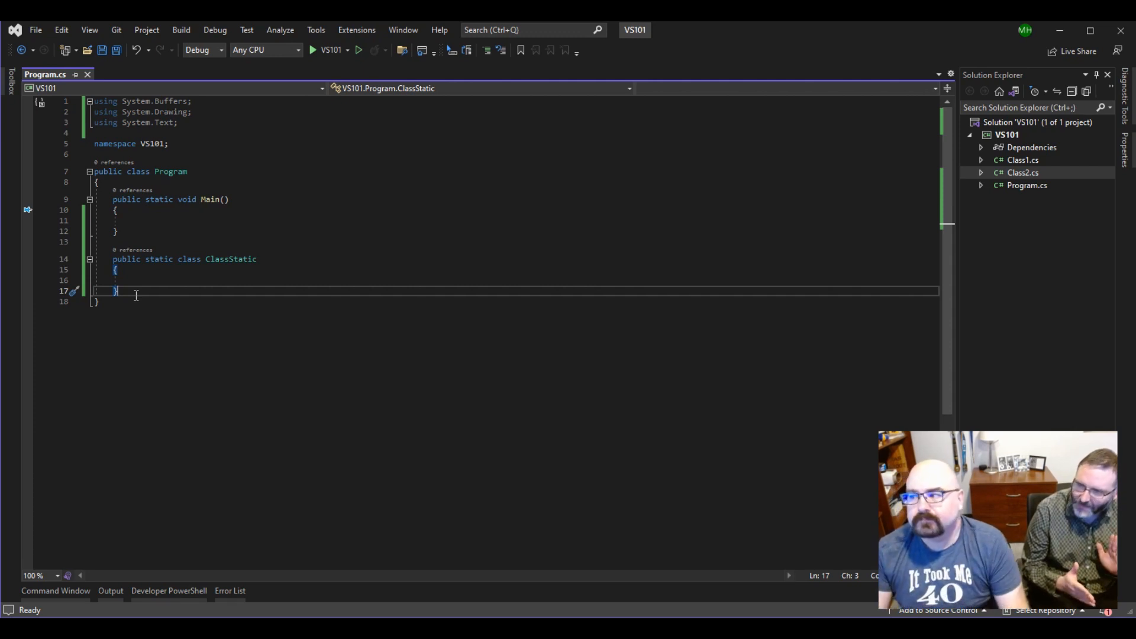
mouse_move(243, 317)
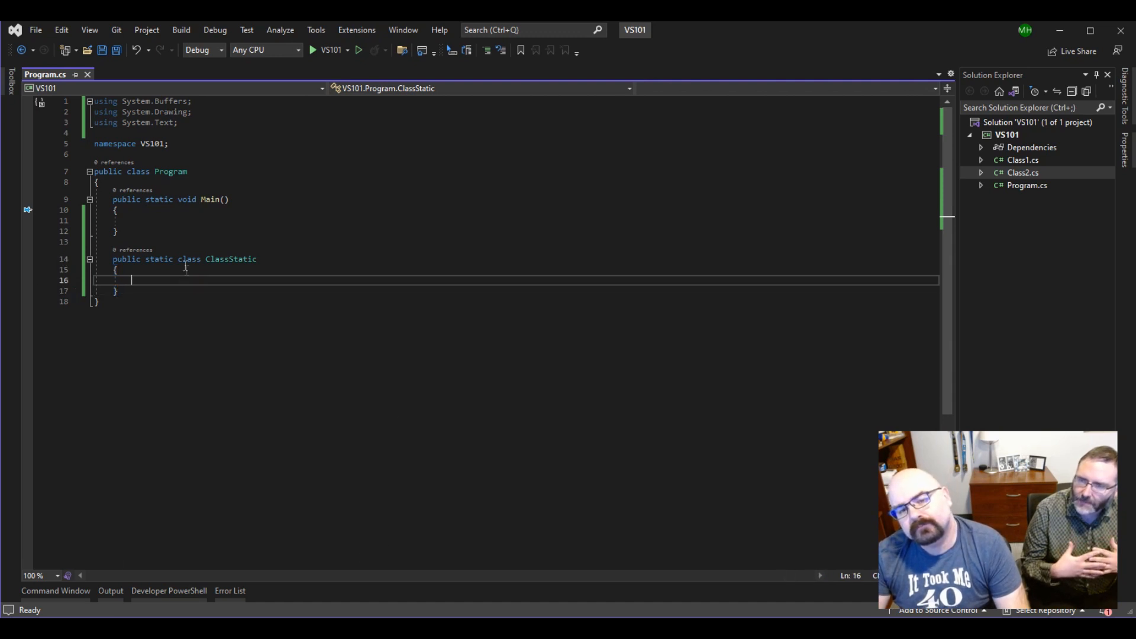
click(174, 220)
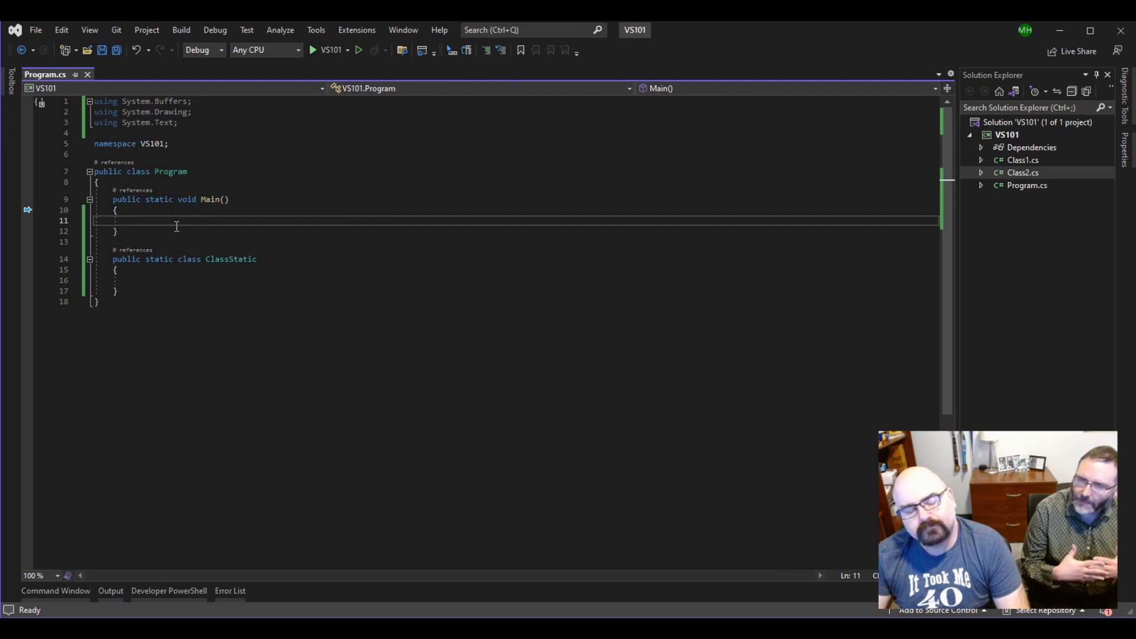
mouse_move(184, 234)
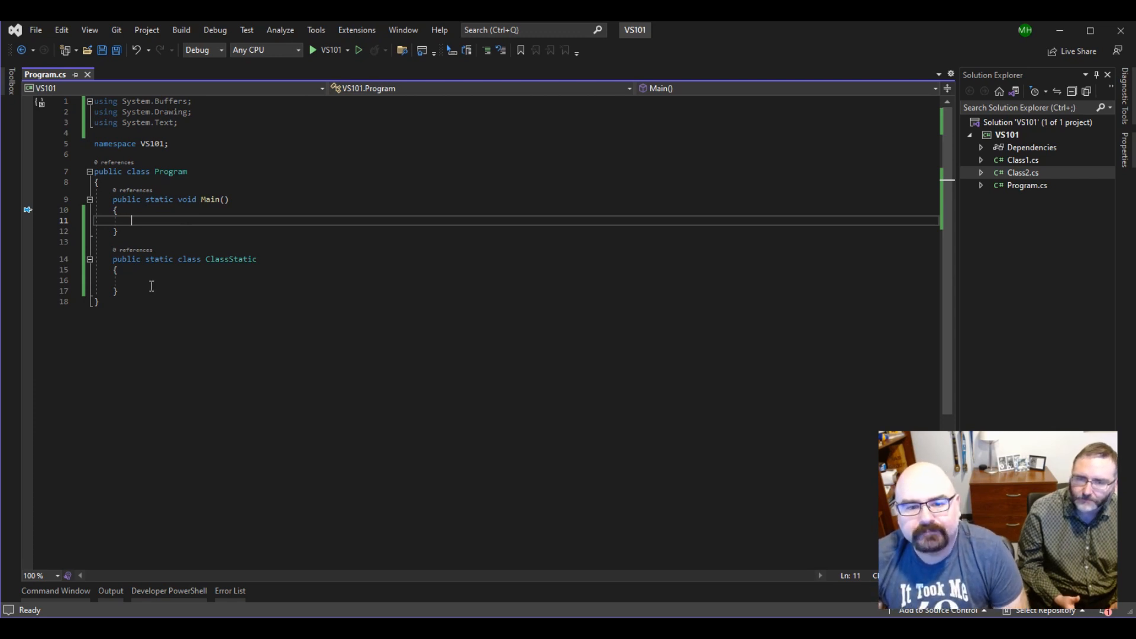
click(116, 290)
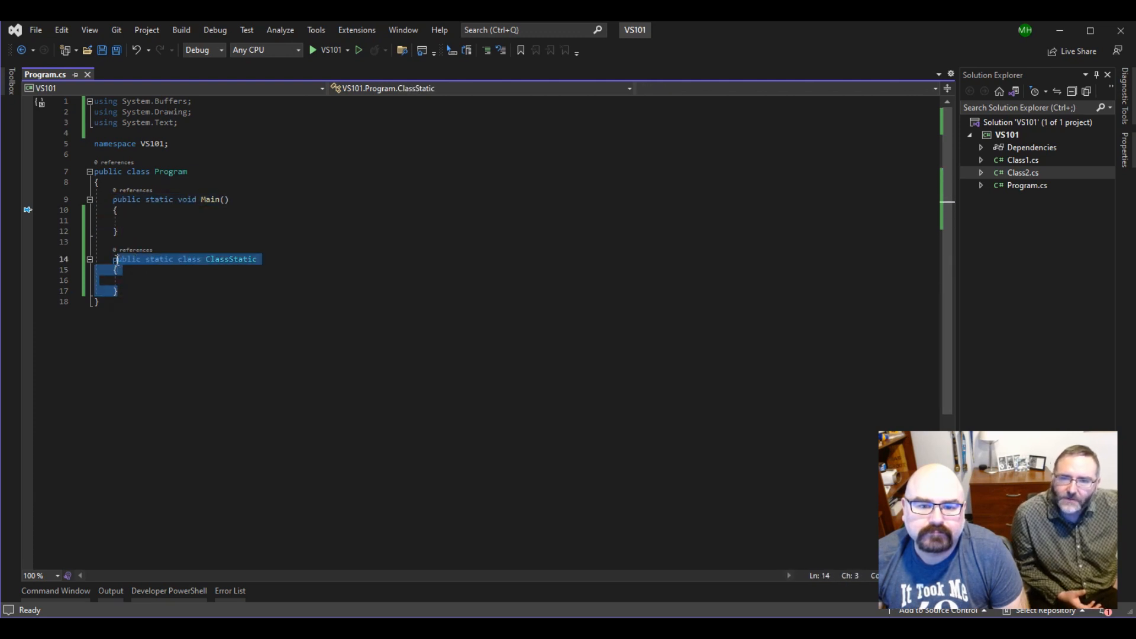
text(public static void Main())
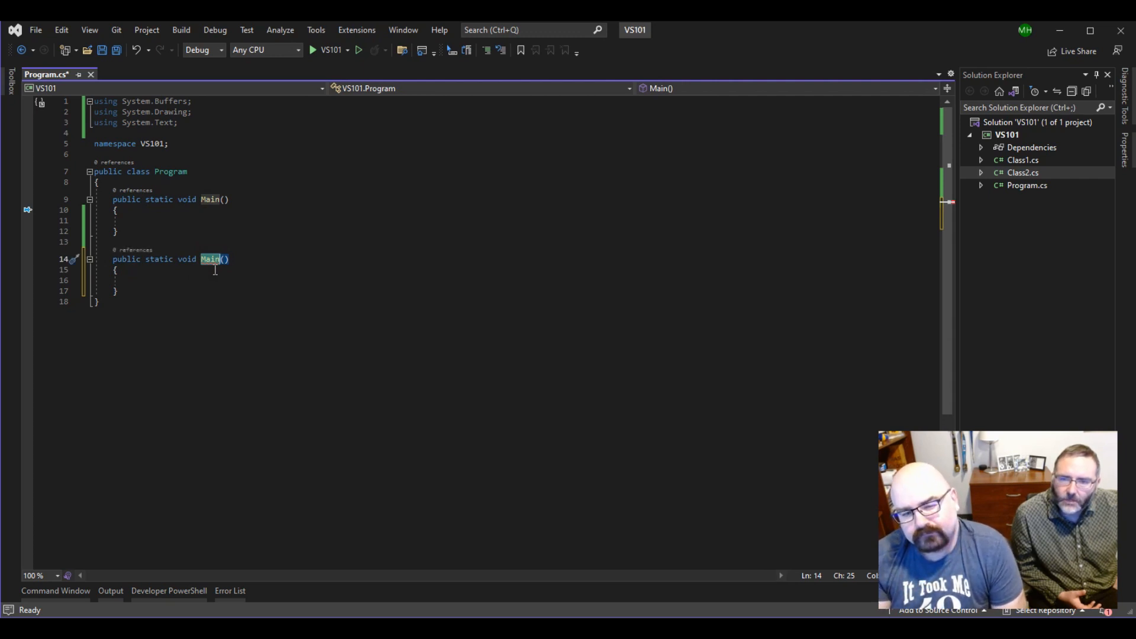
text(Get)
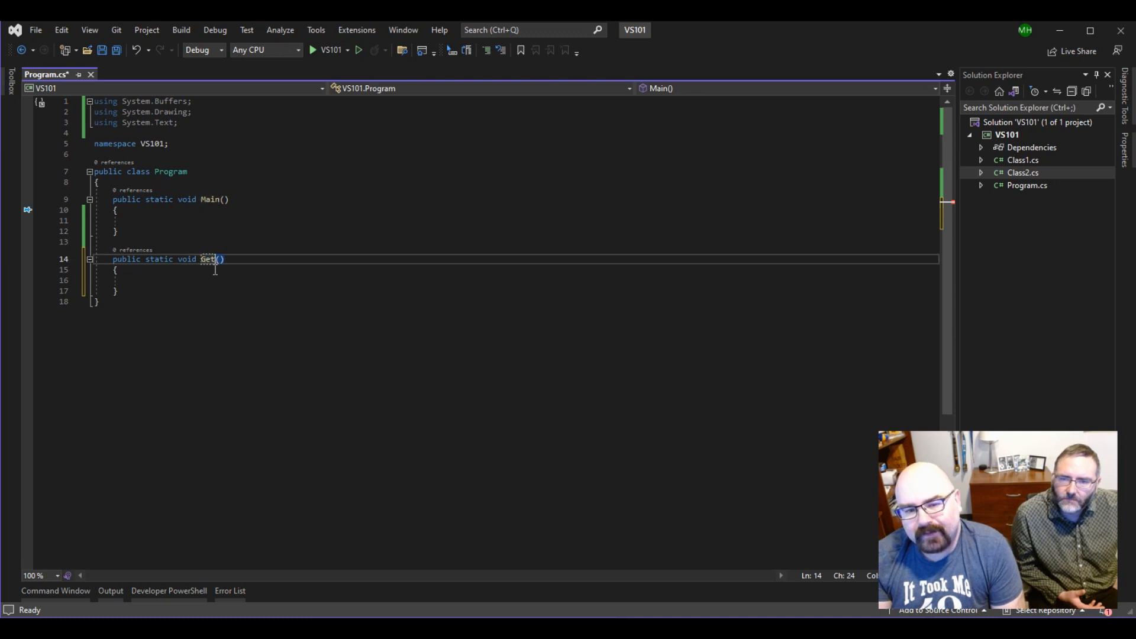
text(Prop)
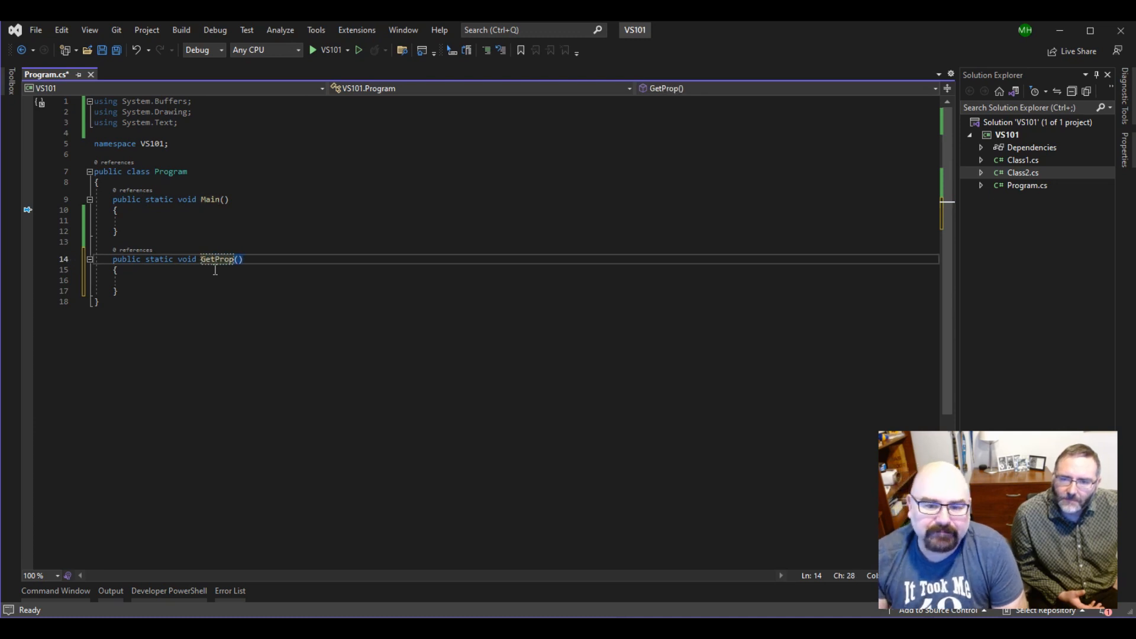
double_click(216, 259)
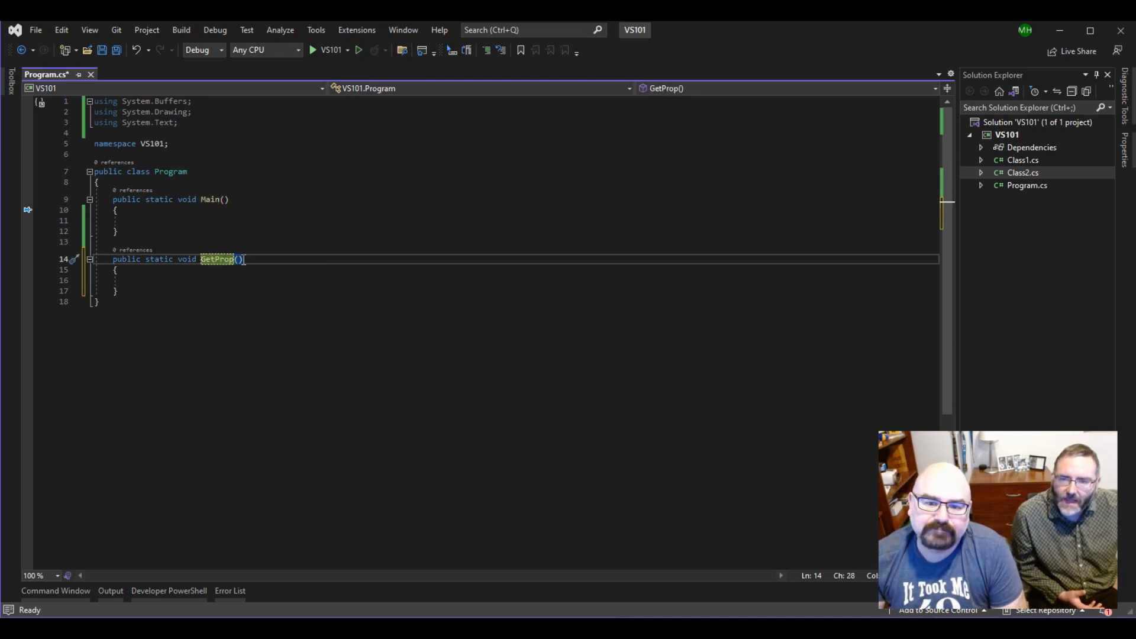
text(object a)
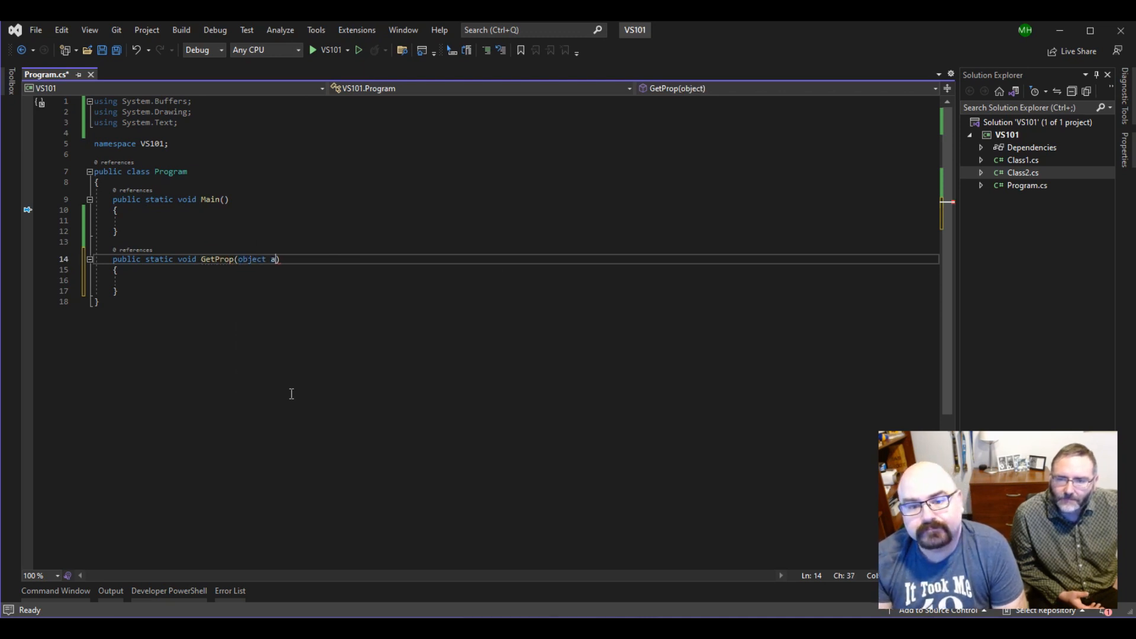
key(Backspace)
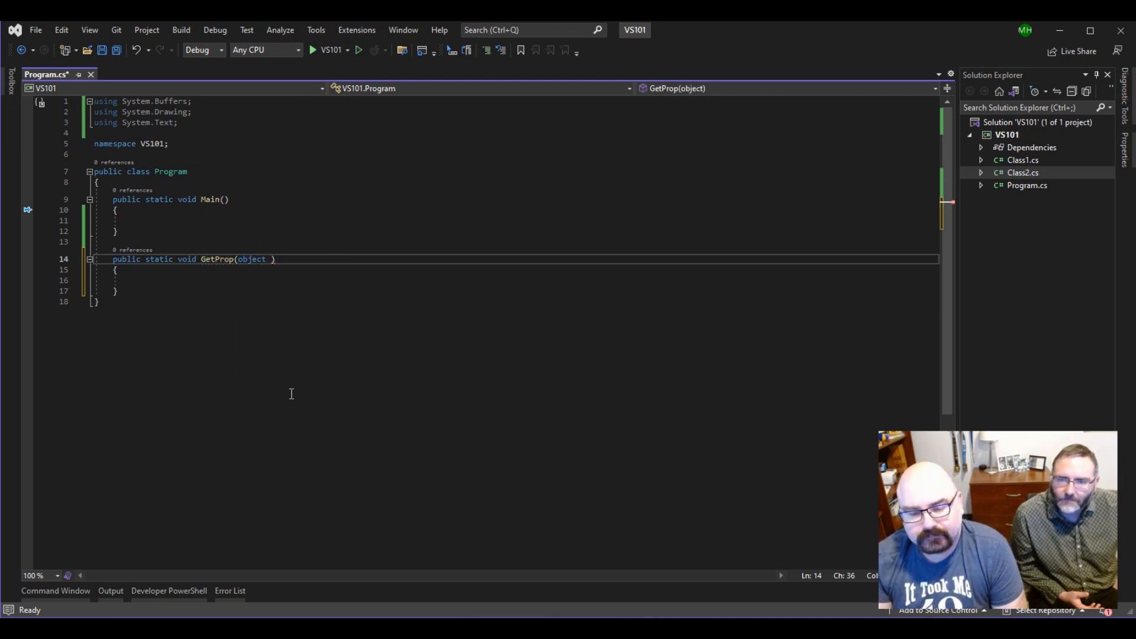
text(input)
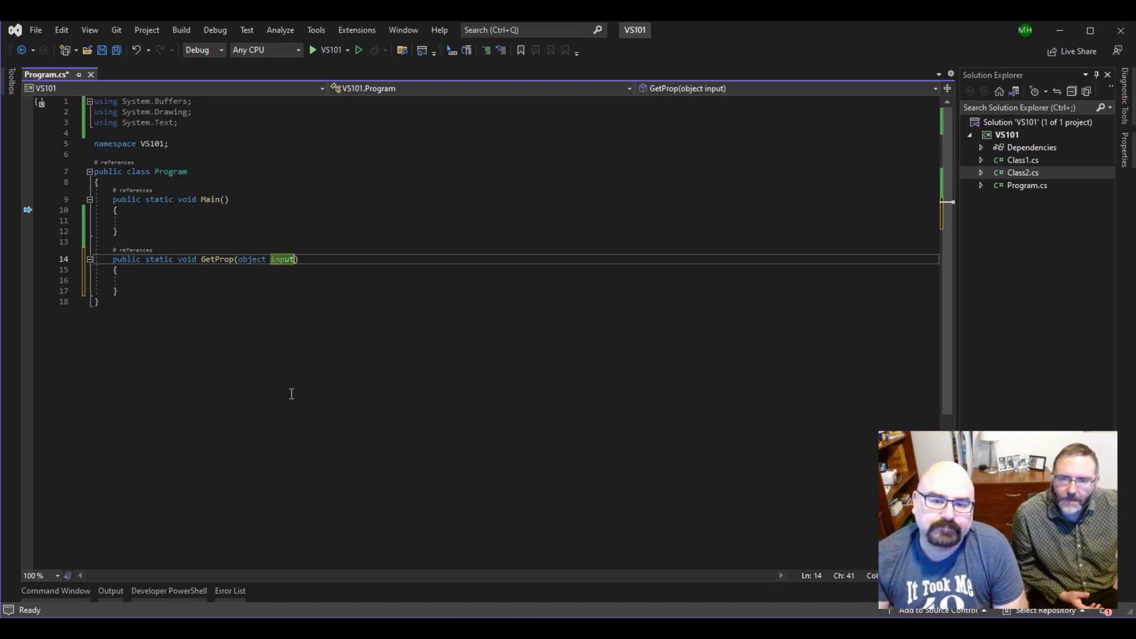
click(192, 280)
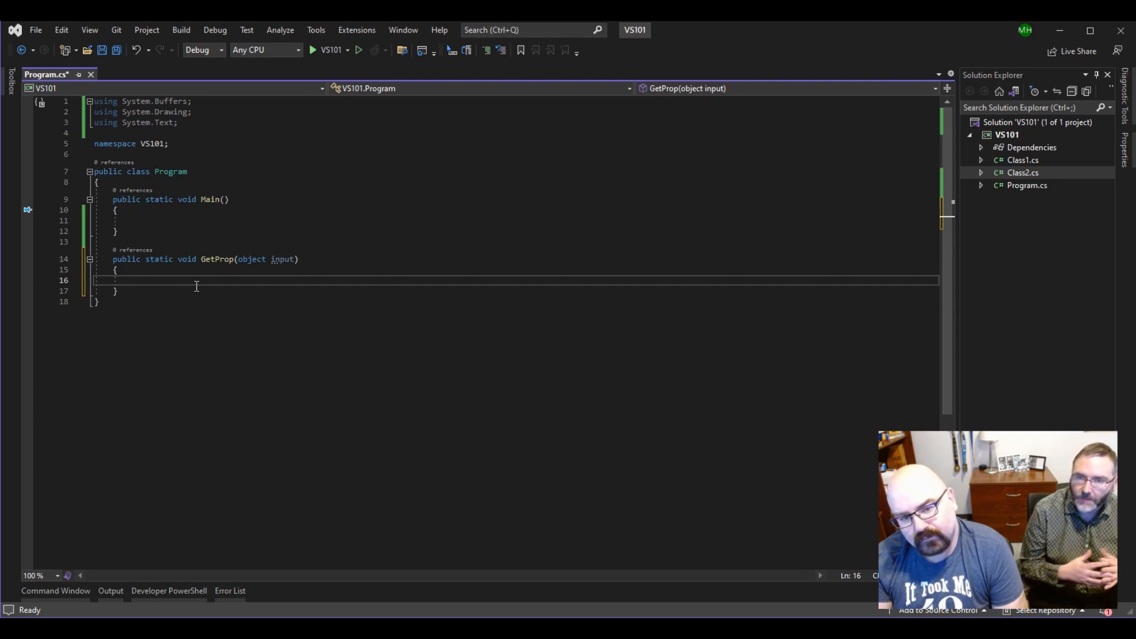
Write Type t = typeof(object); as GetProp's first statement
click(132, 281)
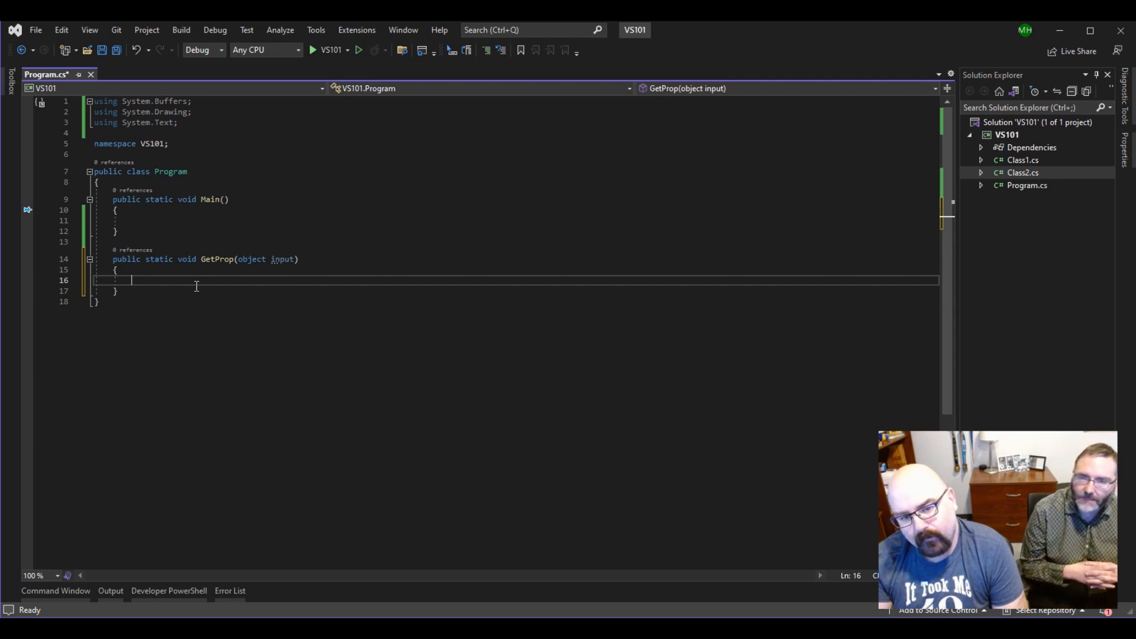
text(Type)
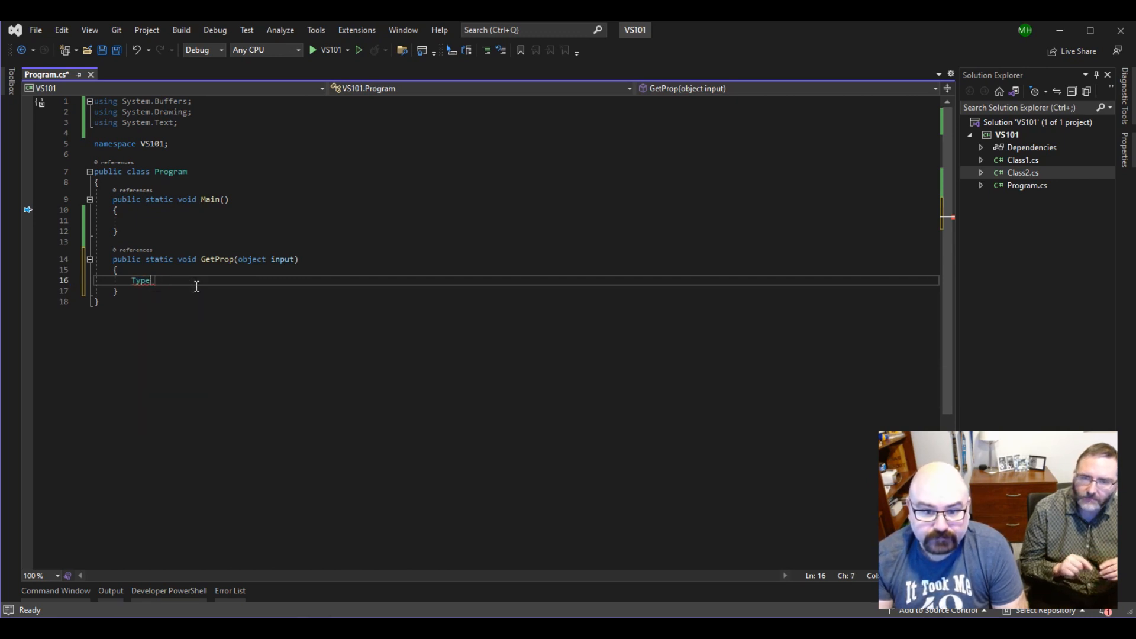
text(t = typeof(object);)
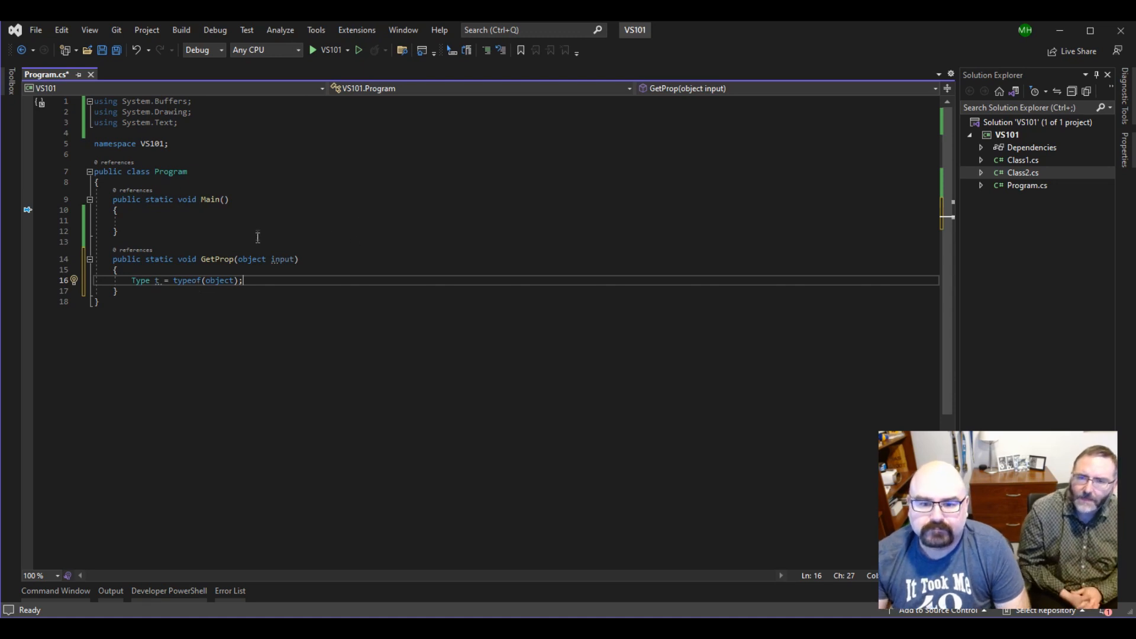
Add a t.GetProperties(); statement below the typeof line
click(135, 220)
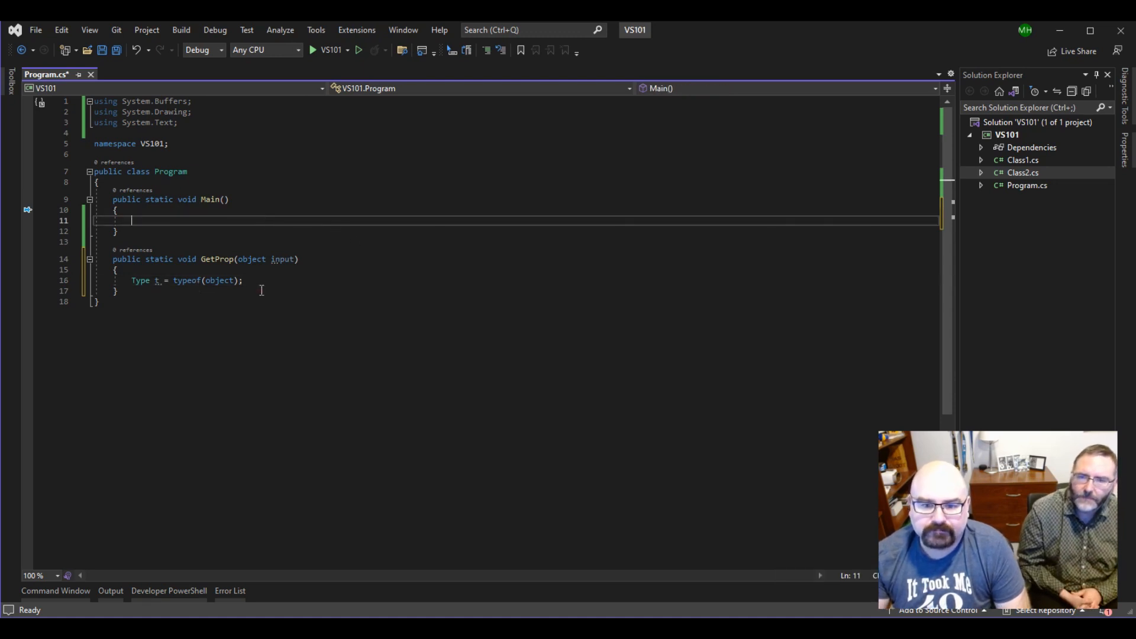
click(261, 283)
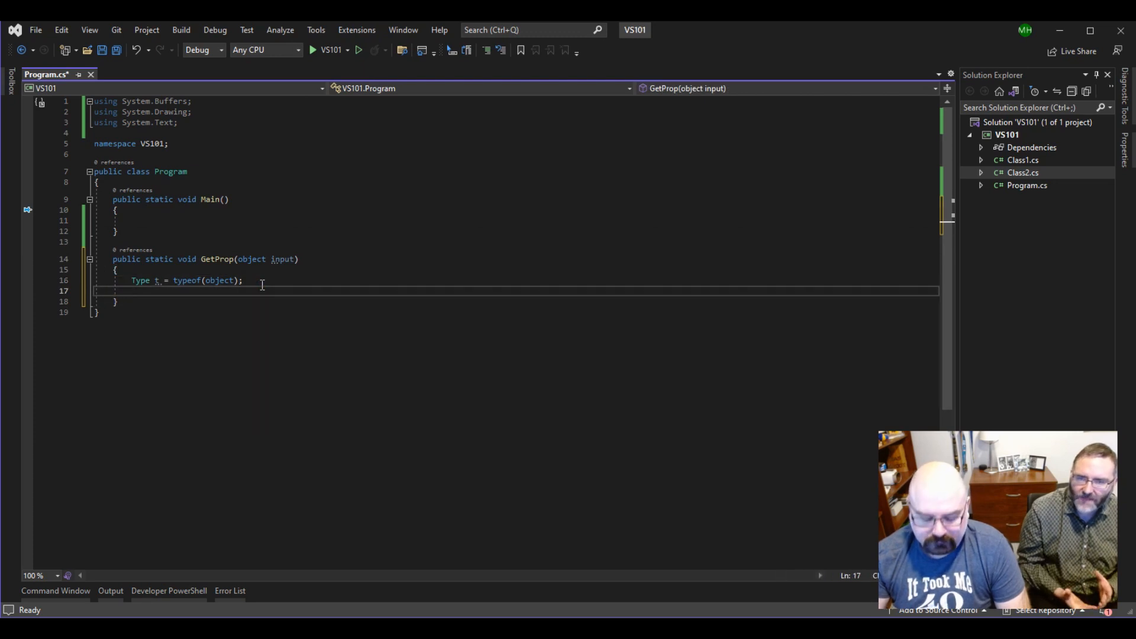
text(t)
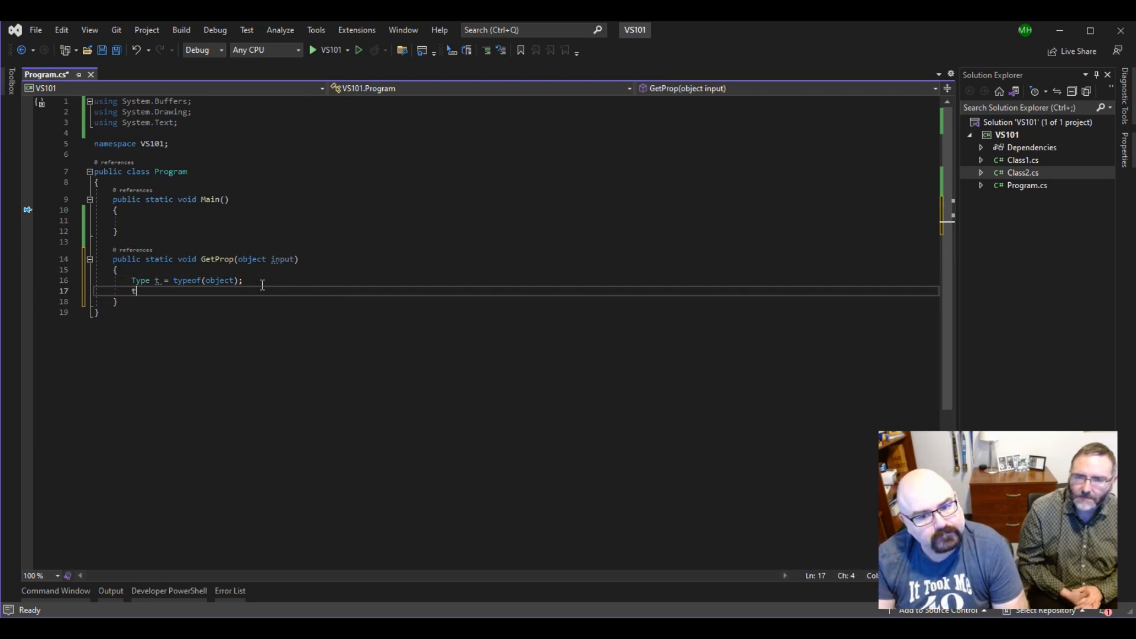
text(.Assembly.GetType()
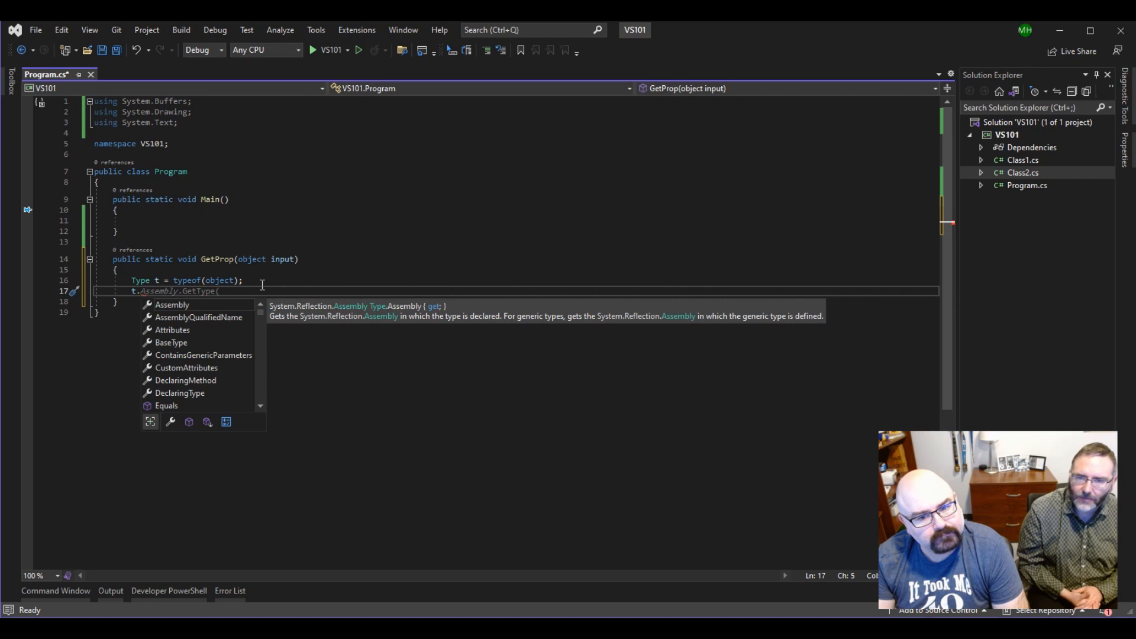
text(Get)
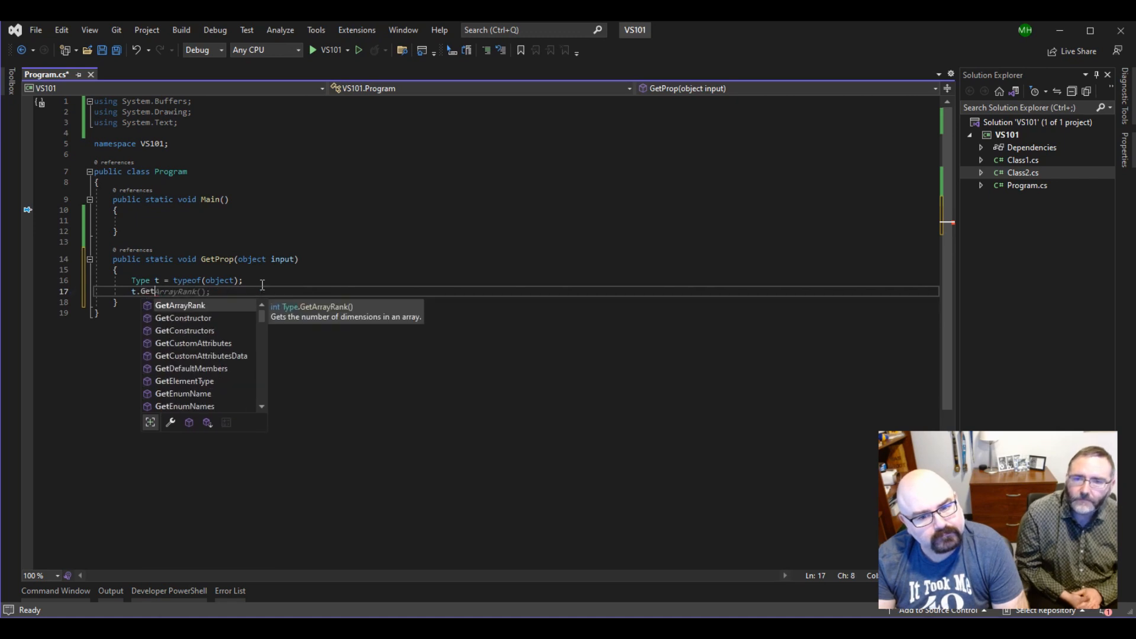
text(perties)
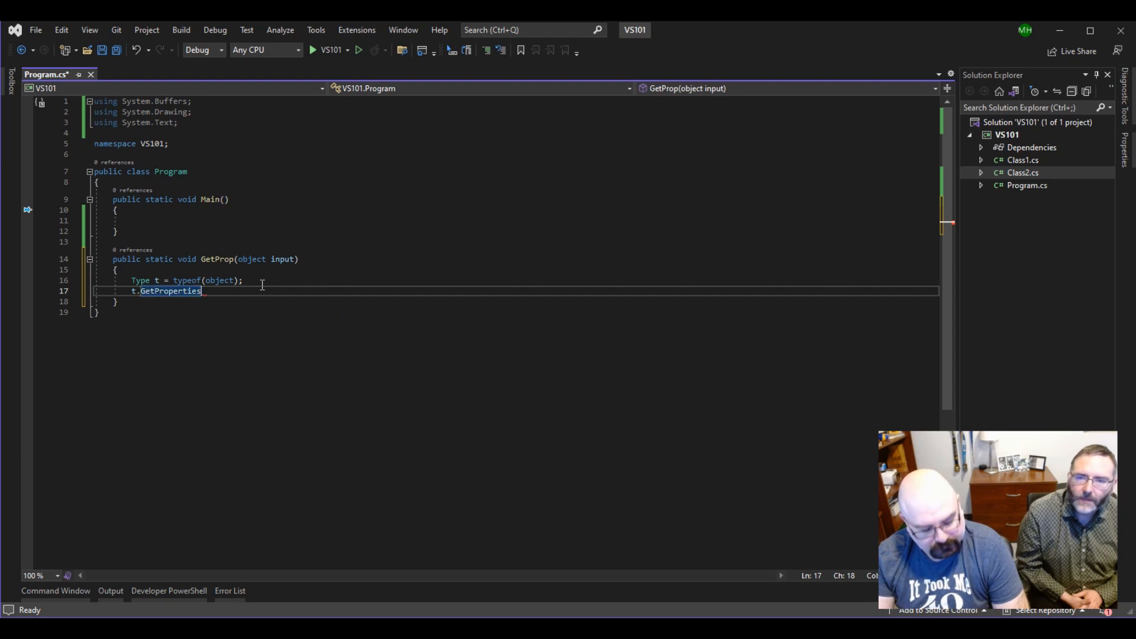
text(())
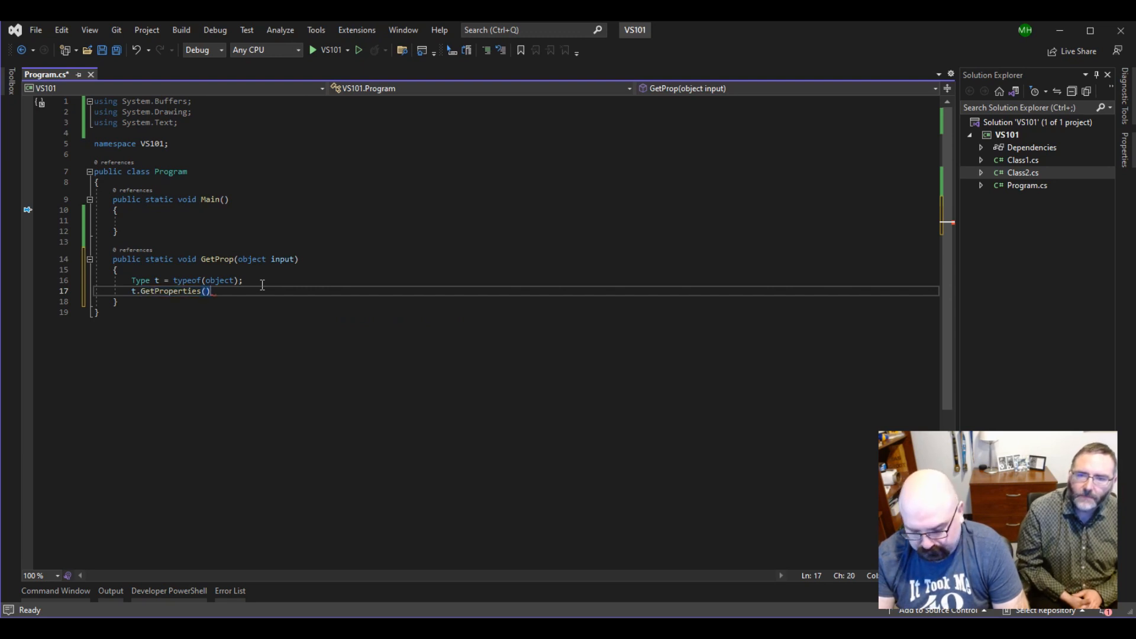
text(;)
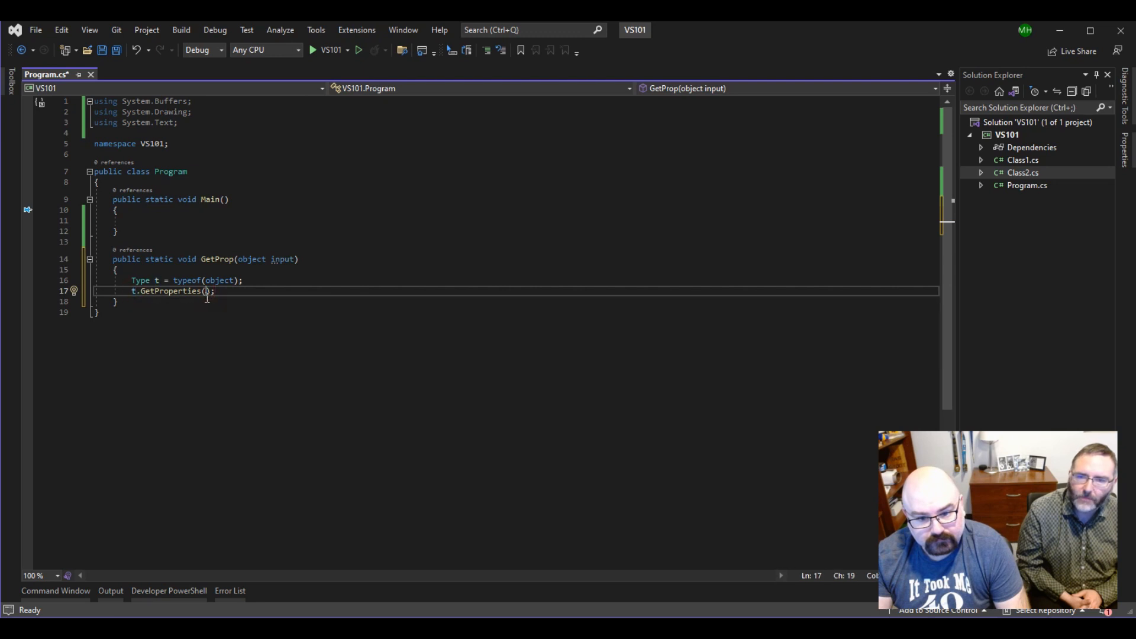
Assign the GetProperties result to var t2 and add a blank line below
click(206, 290)
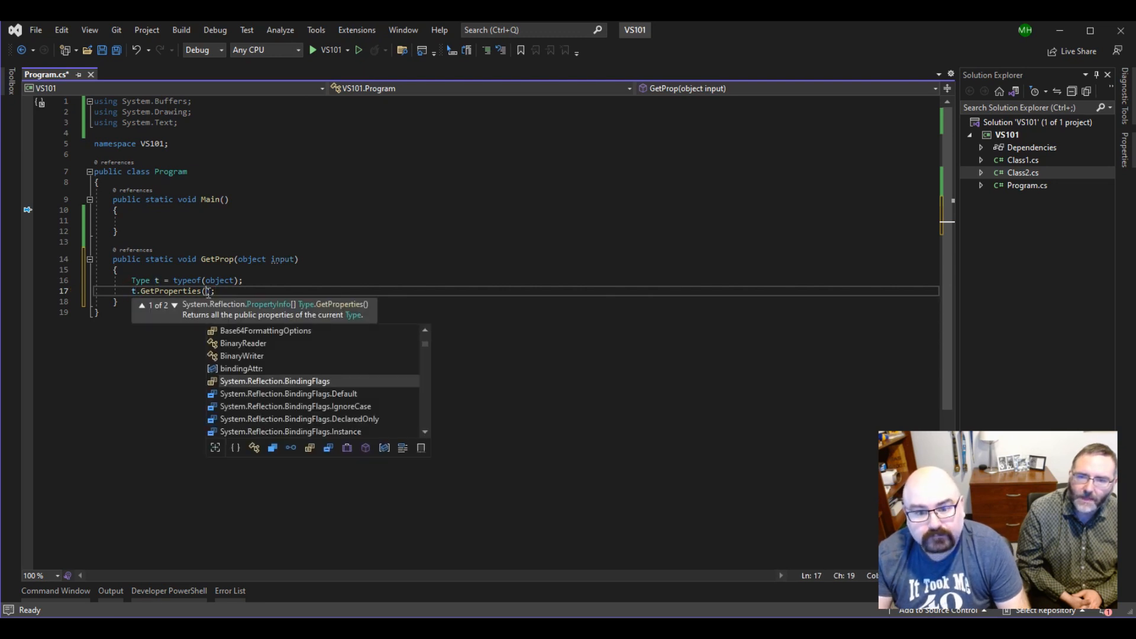
mouse_move(274, 380)
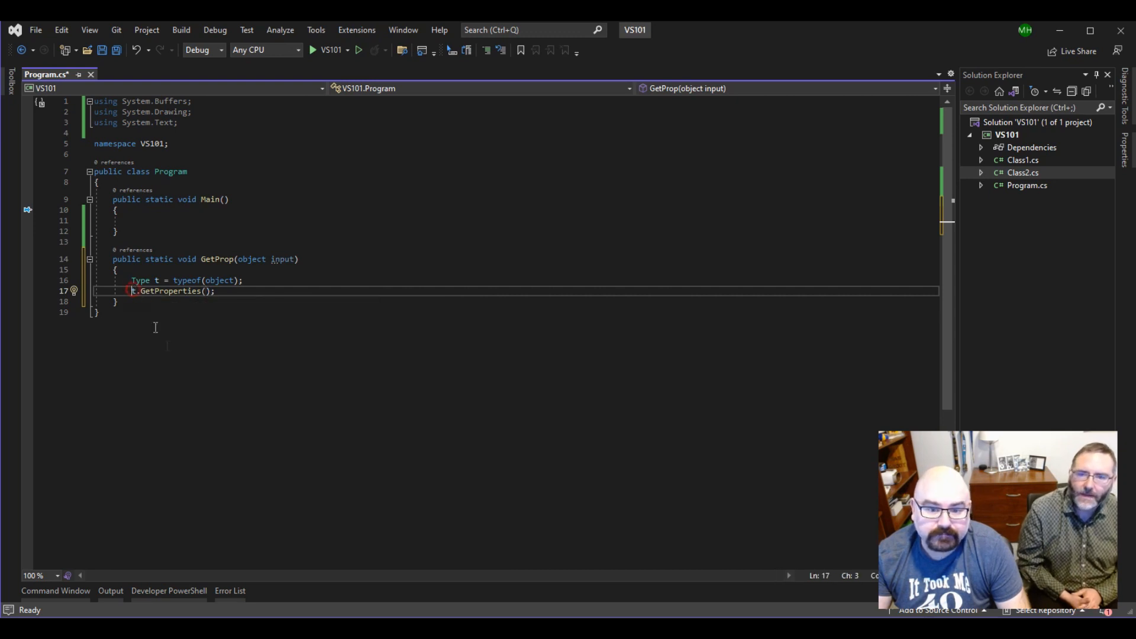
text(v)
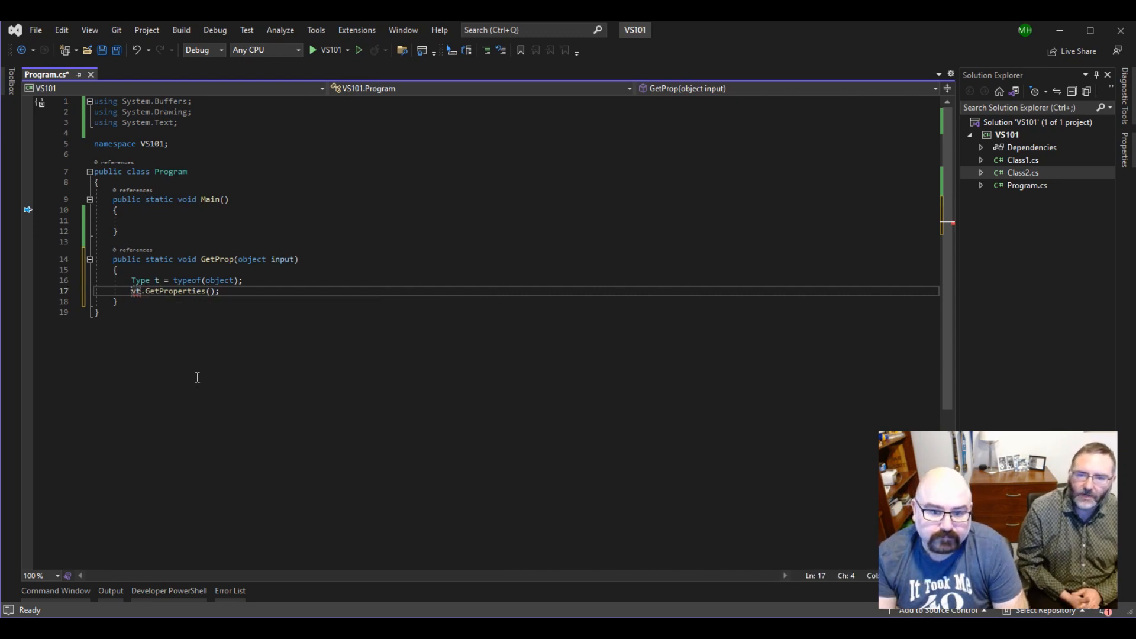
text(var)
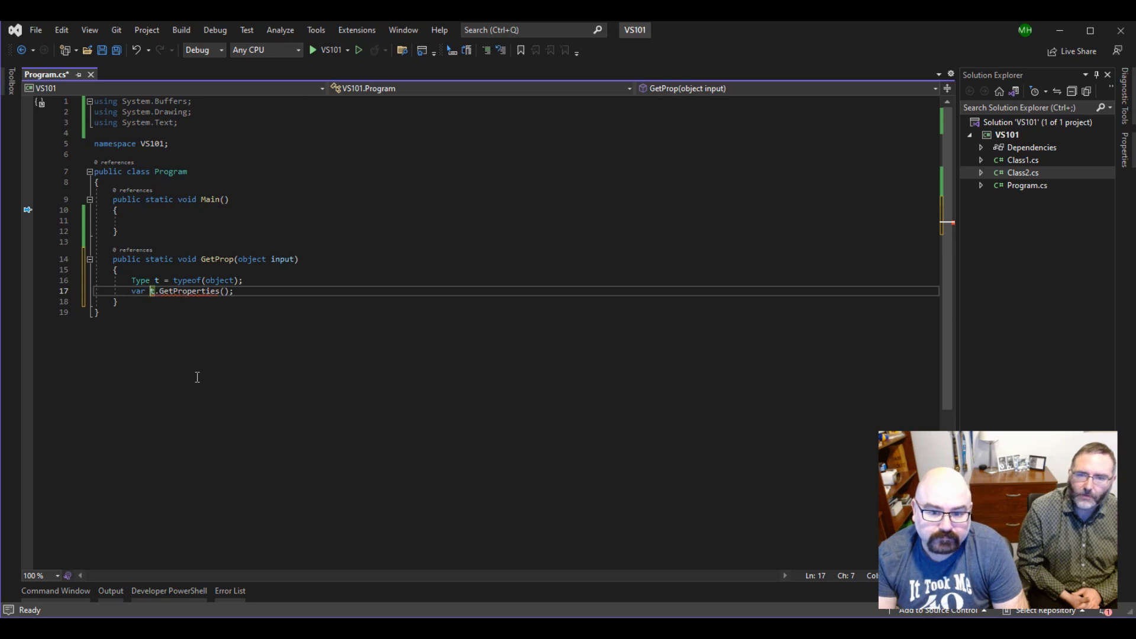
text(2 =)
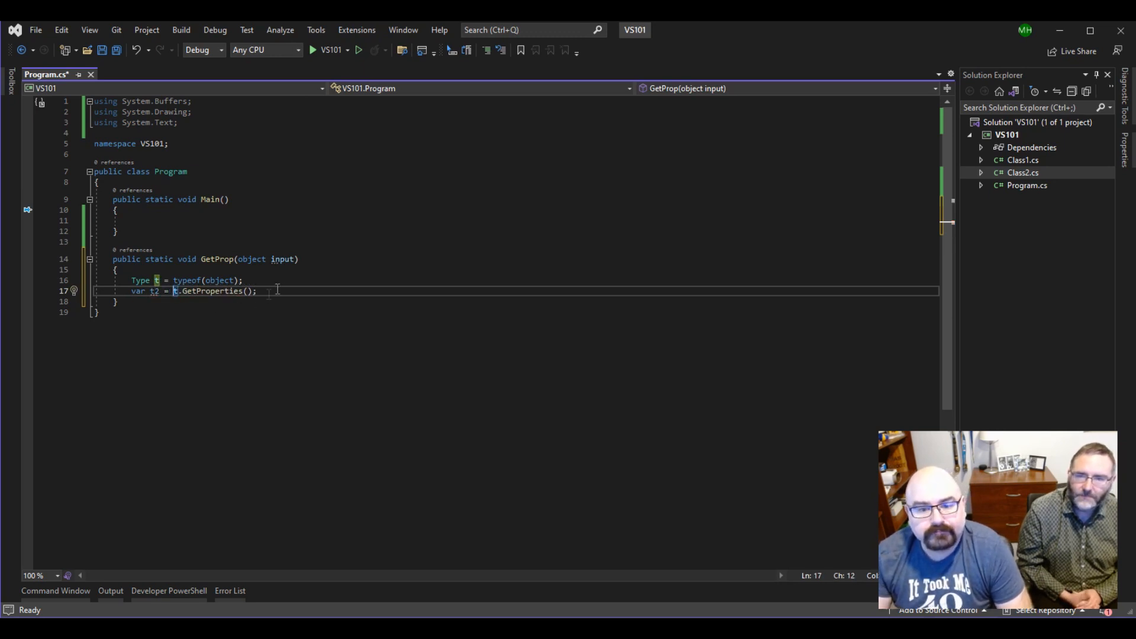
key(Return)
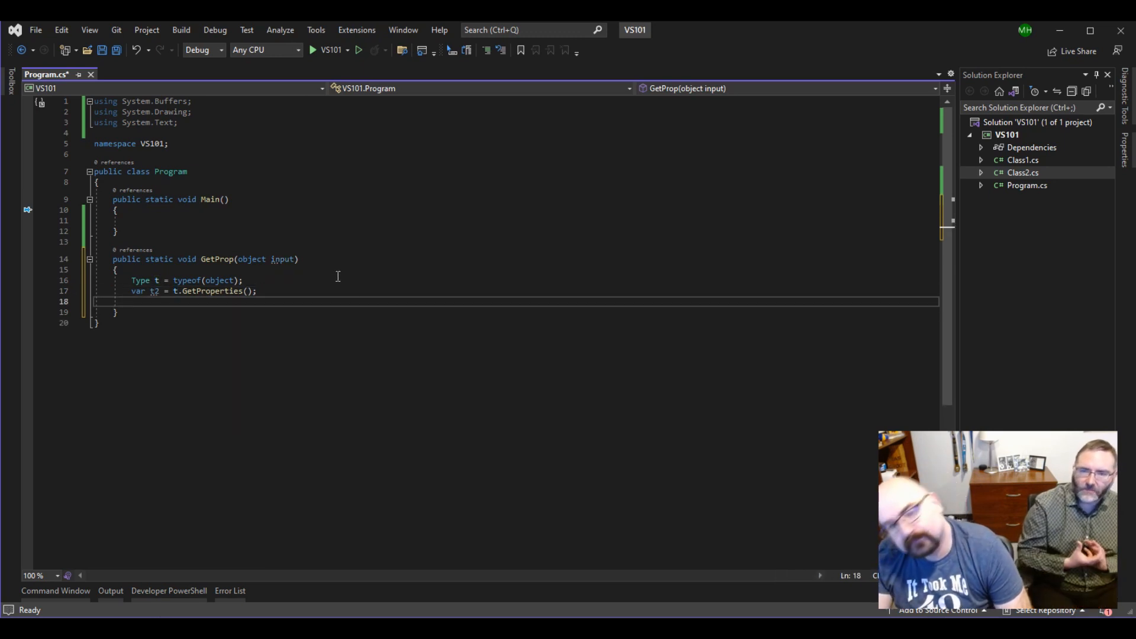
Add GetProp(1); and GetProp("G"); calls inside Main
click(203, 220)
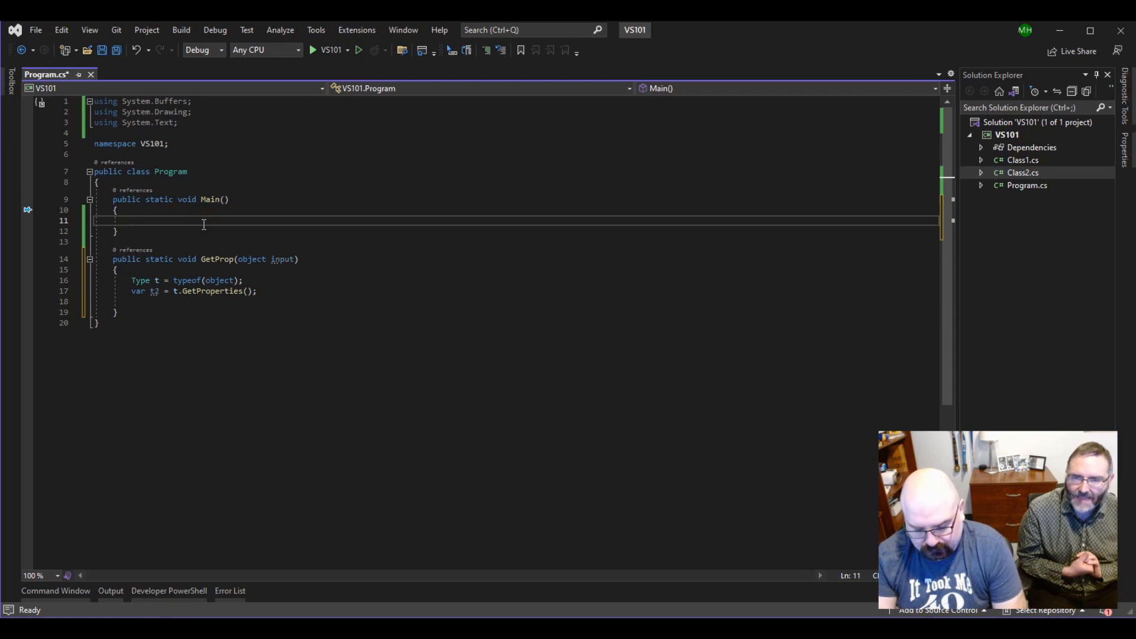
text(GetProp)
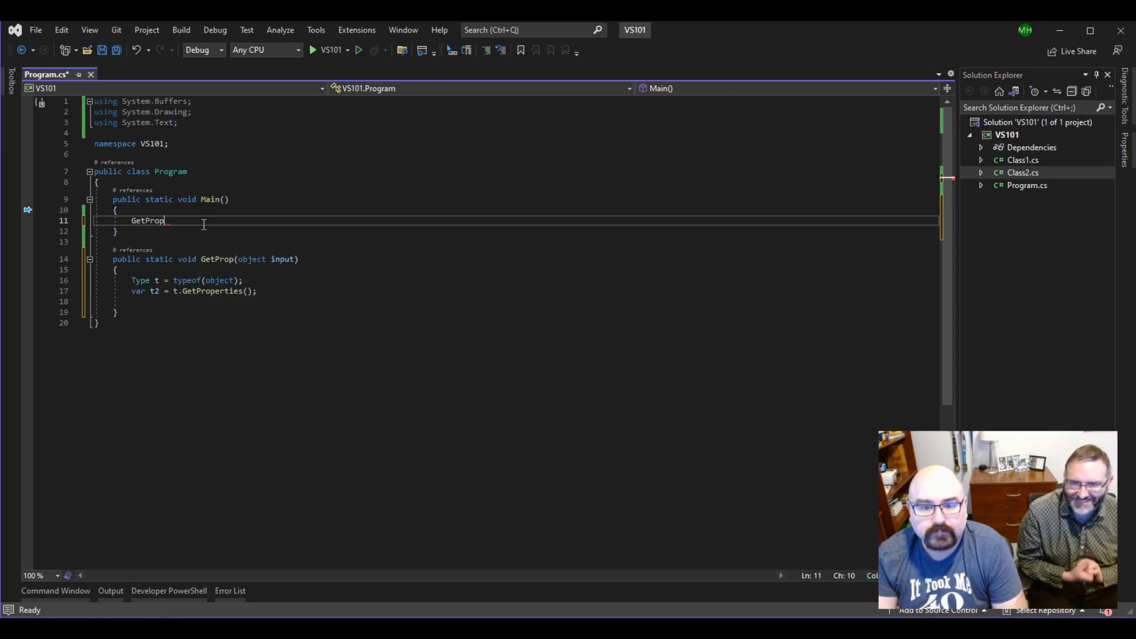
text(())
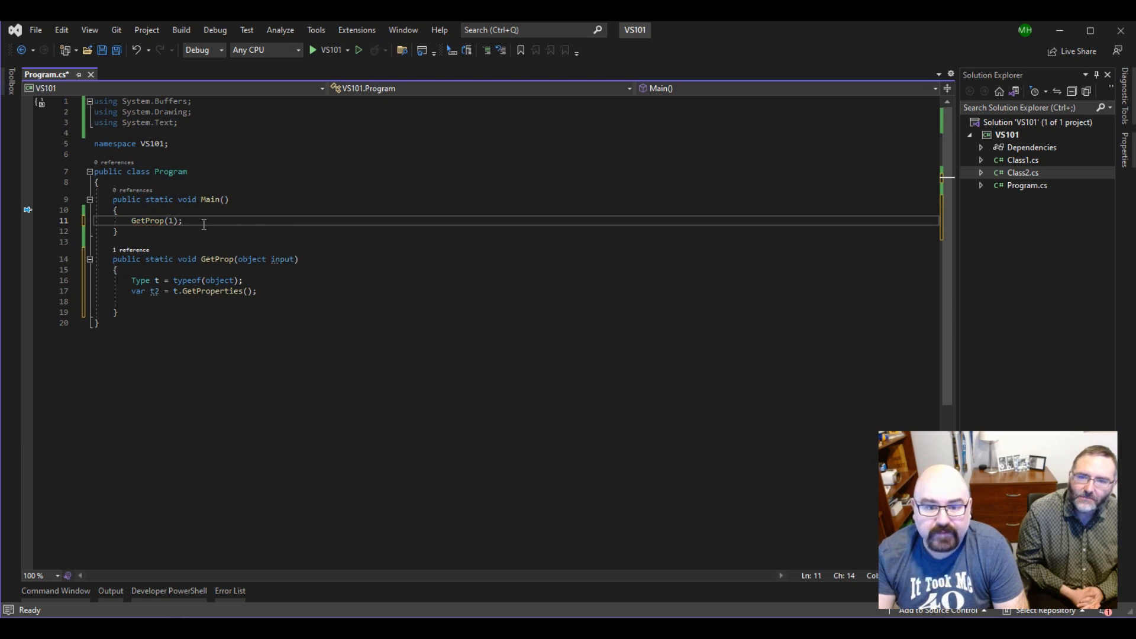
text(GetProp(2);)
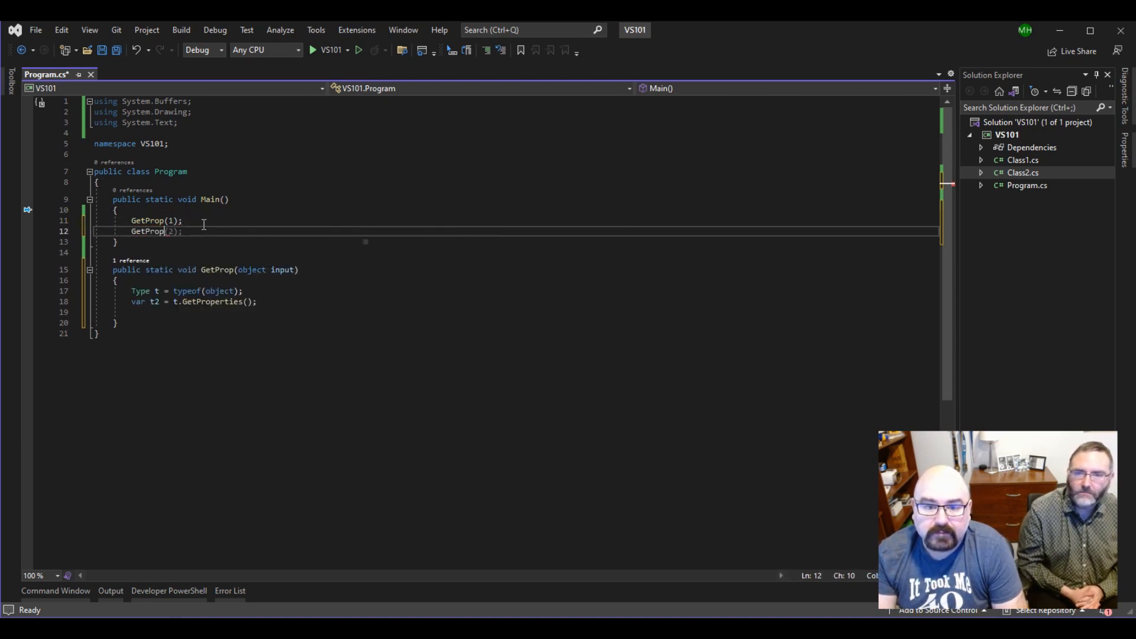
text();)
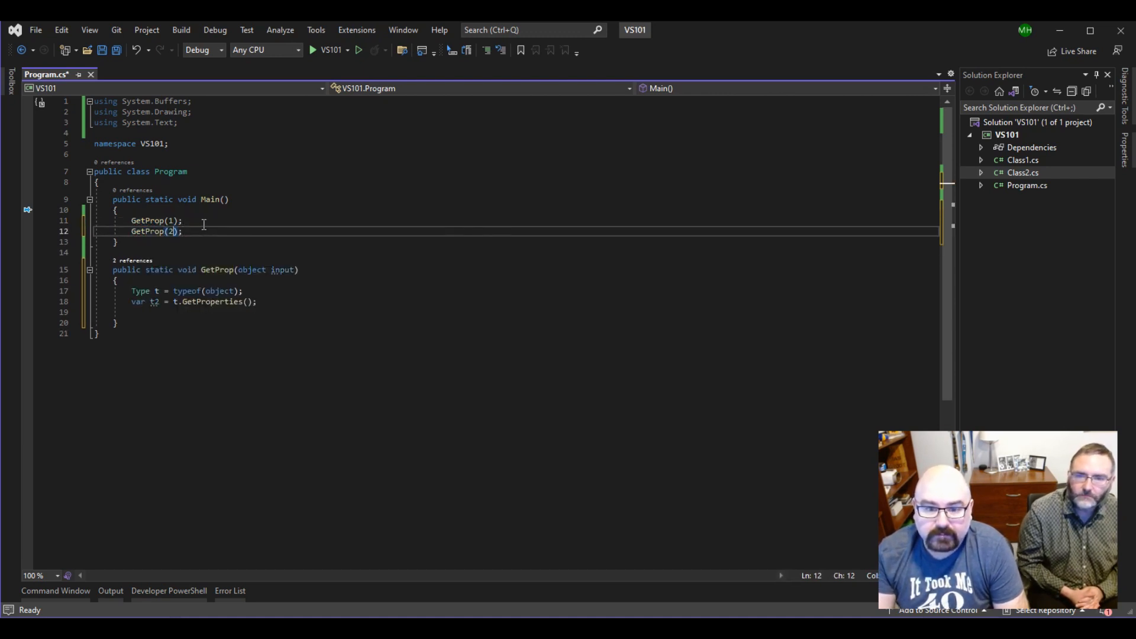
text("G")
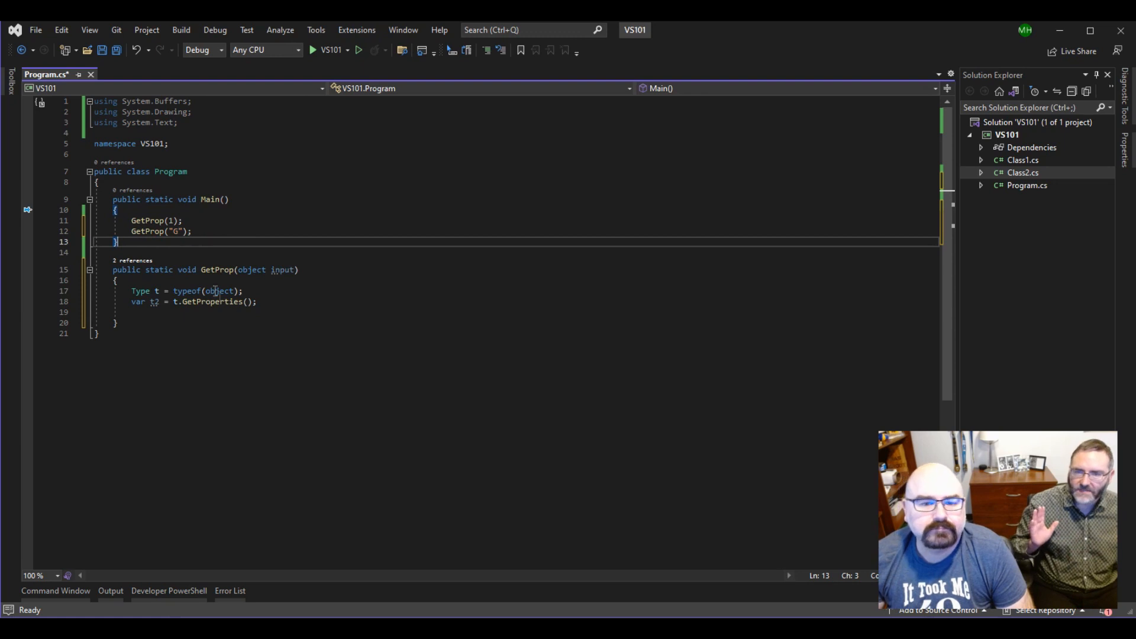
click(193, 230)
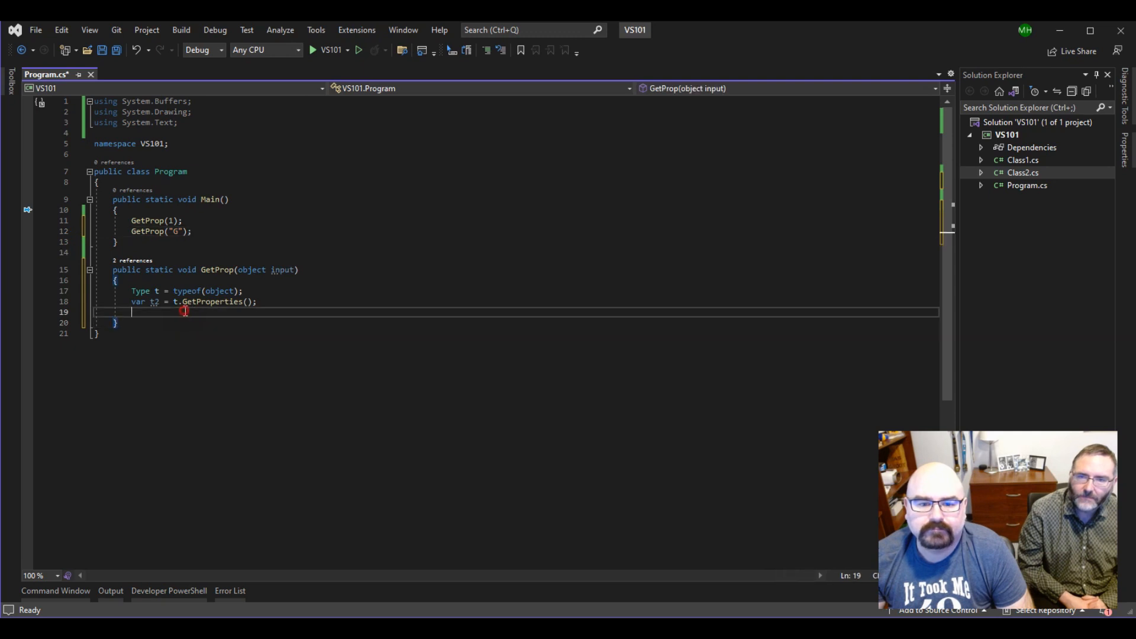
Insert a foreach loop over t2 with variable p, calling Console.WriteLine() inside
text(foreach (var item in collection)
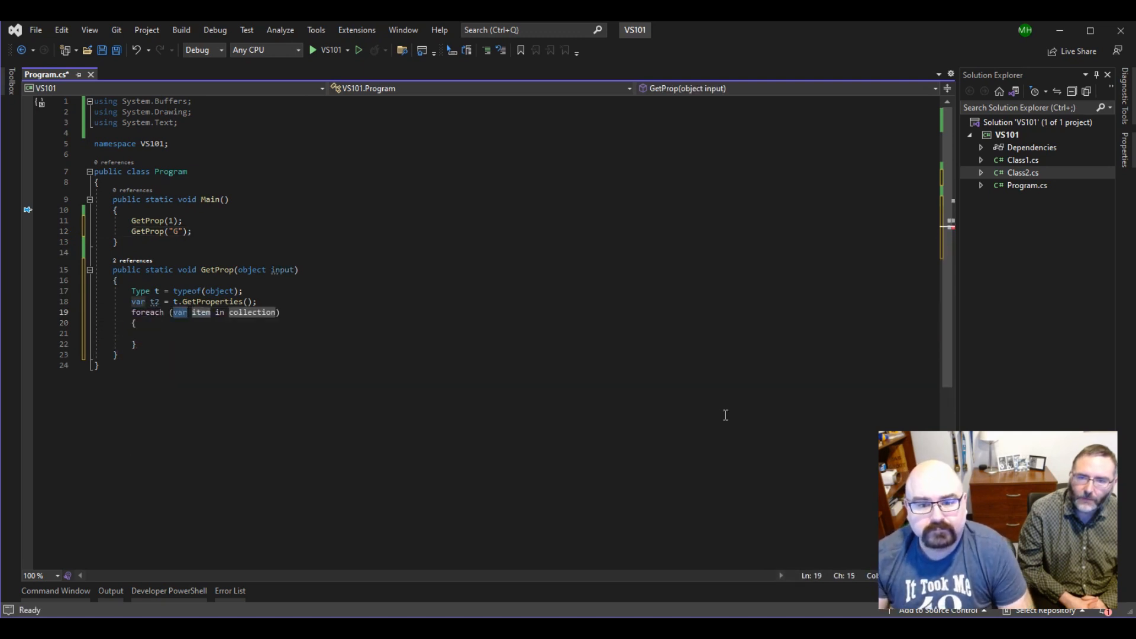
click(217, 333)
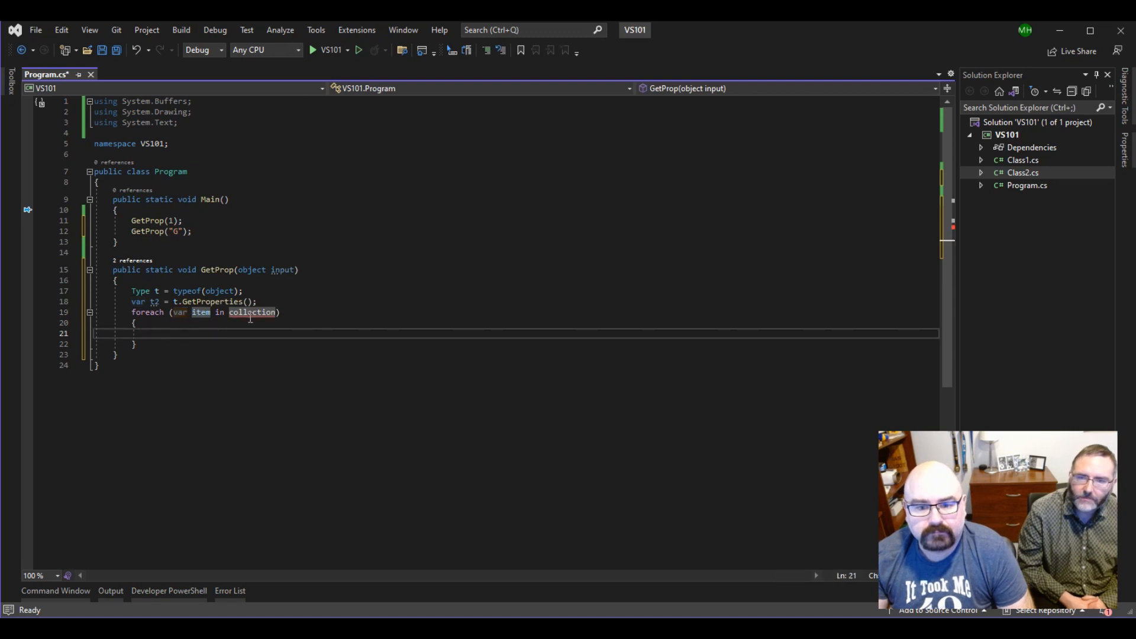
double_click(201, 312)
text(p)
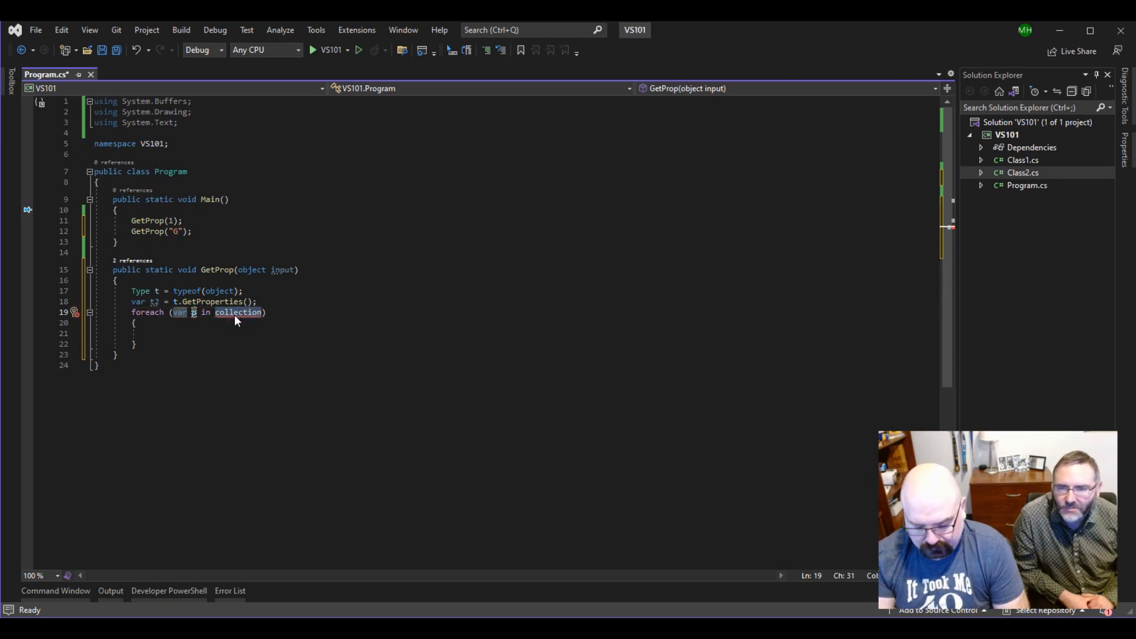
text(t2)
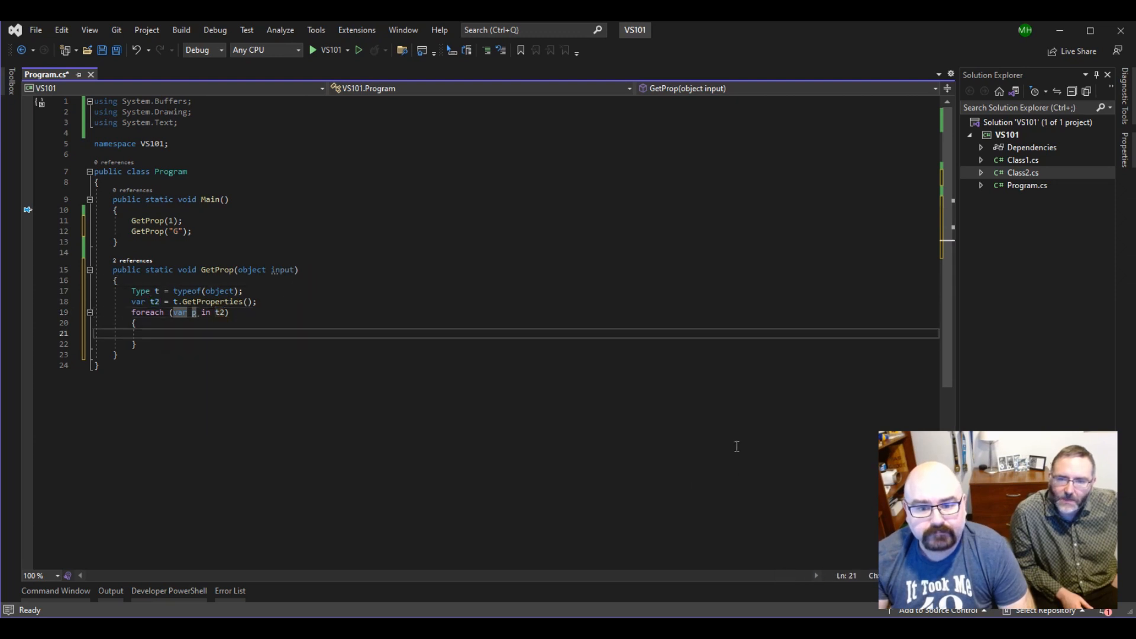
text(p)
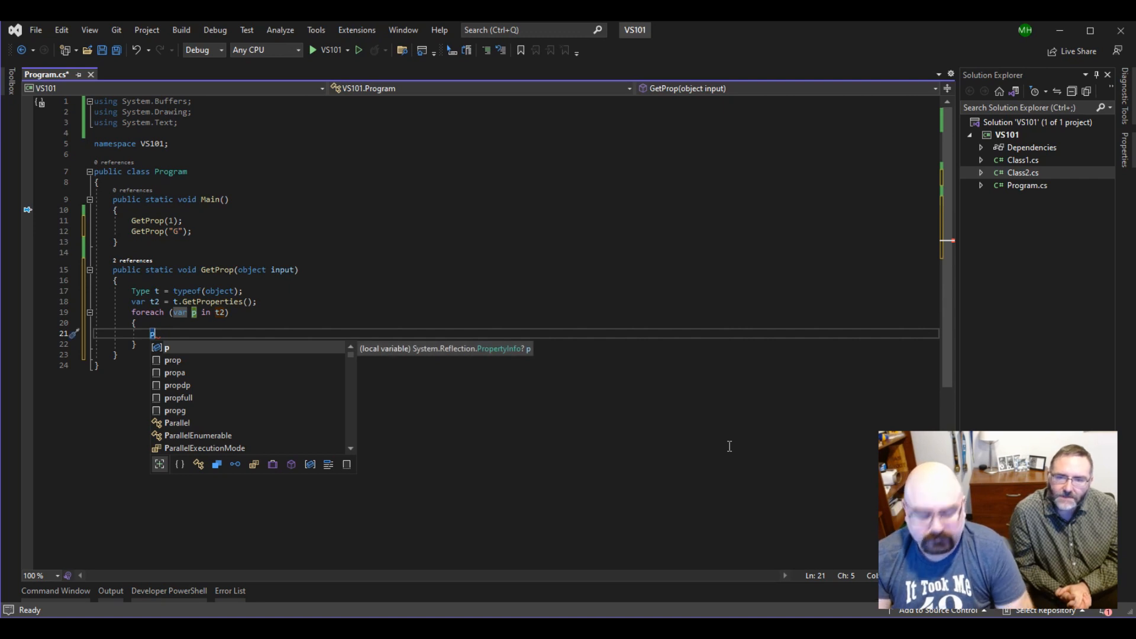
text(con)
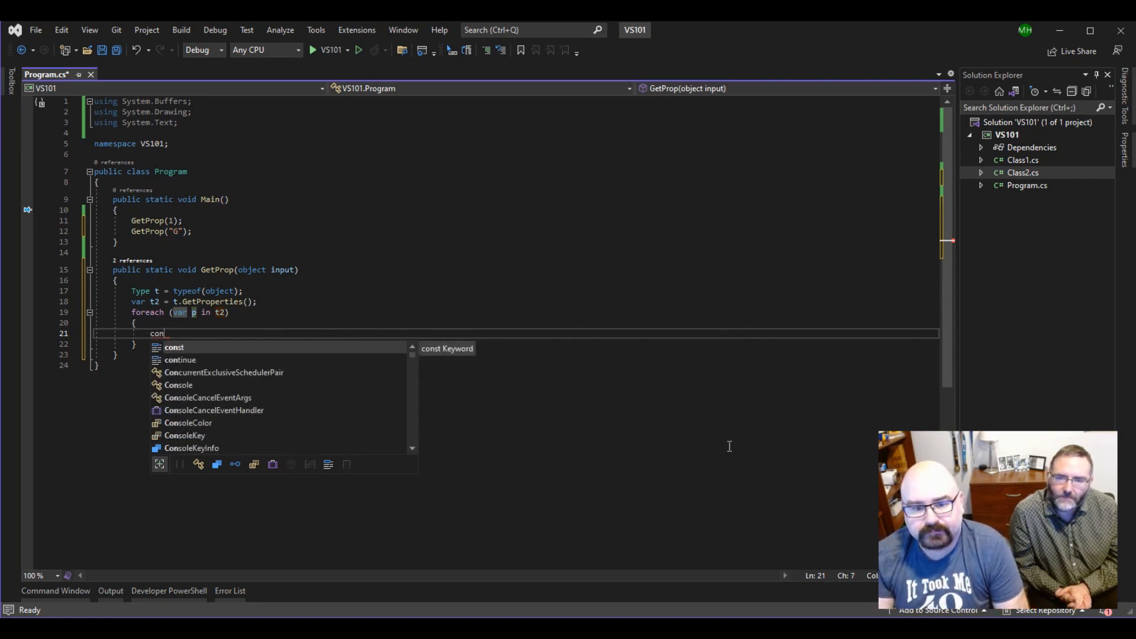
text(Console.WriteLine)
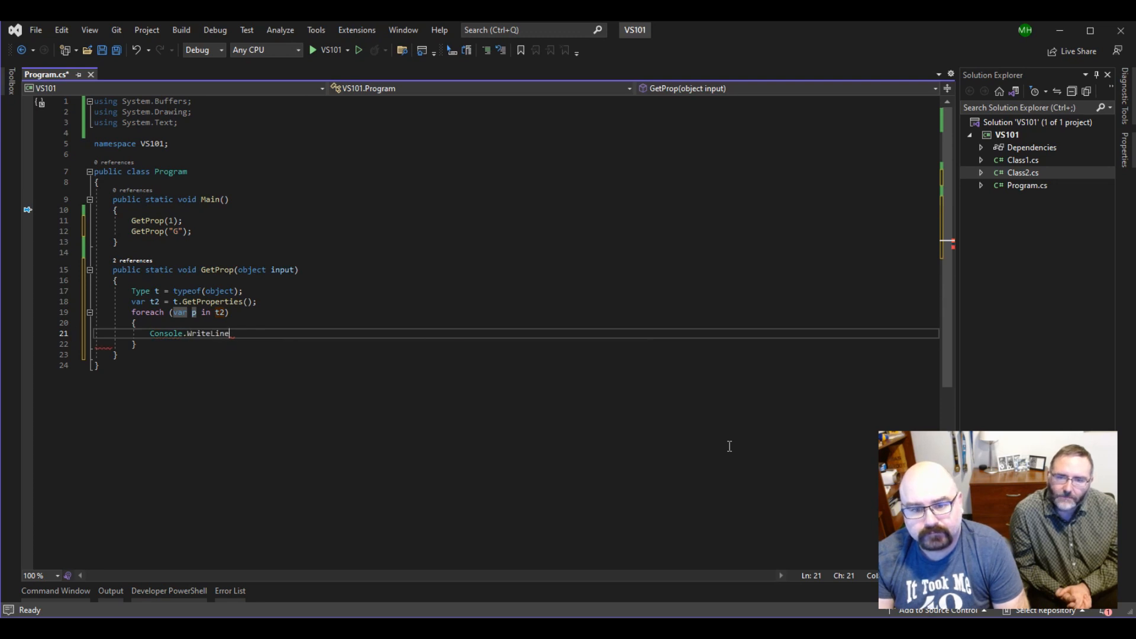
text(();)
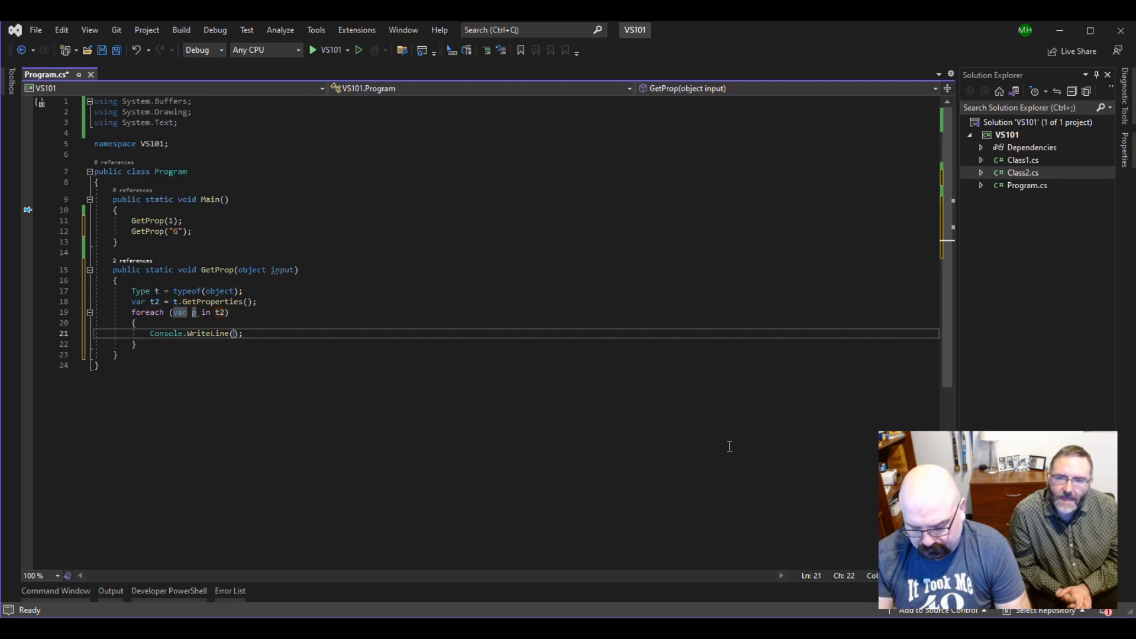
text(.Name)
click(514, 231)
text(//)
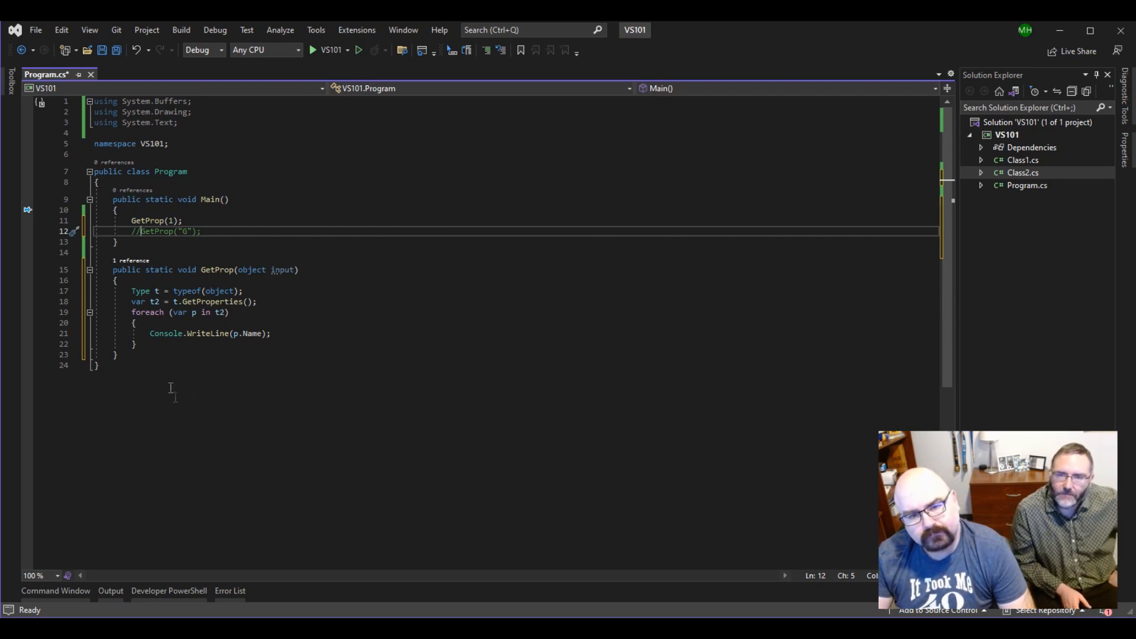
Run the app, check the empty debug output, and breakpoint the GetProp(1) call
click(312, 49)
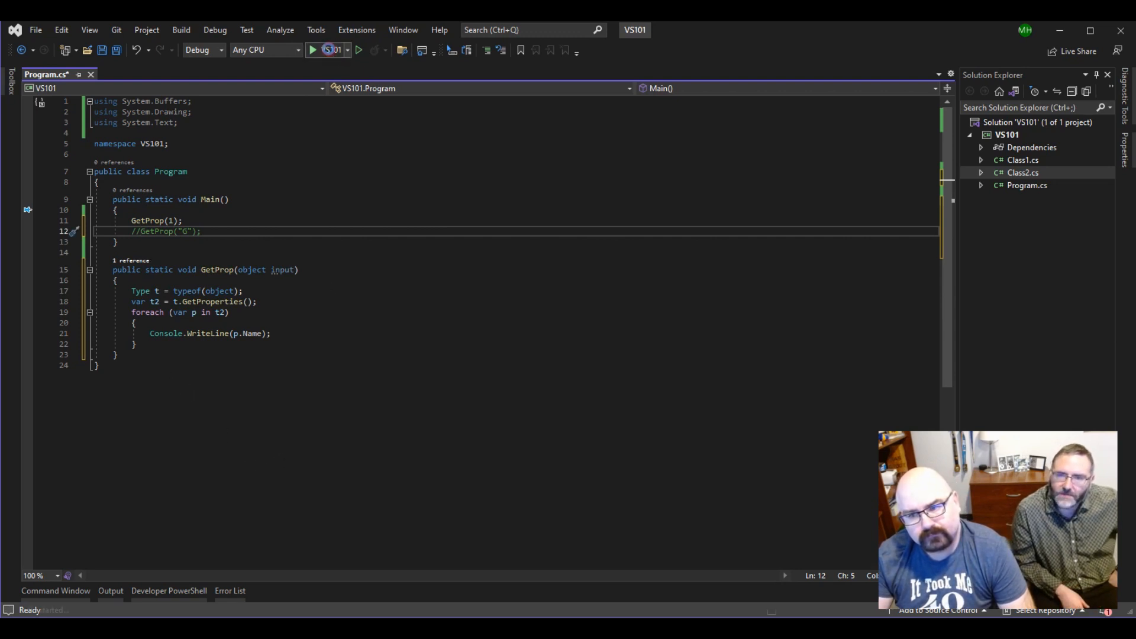
click(312, 50)
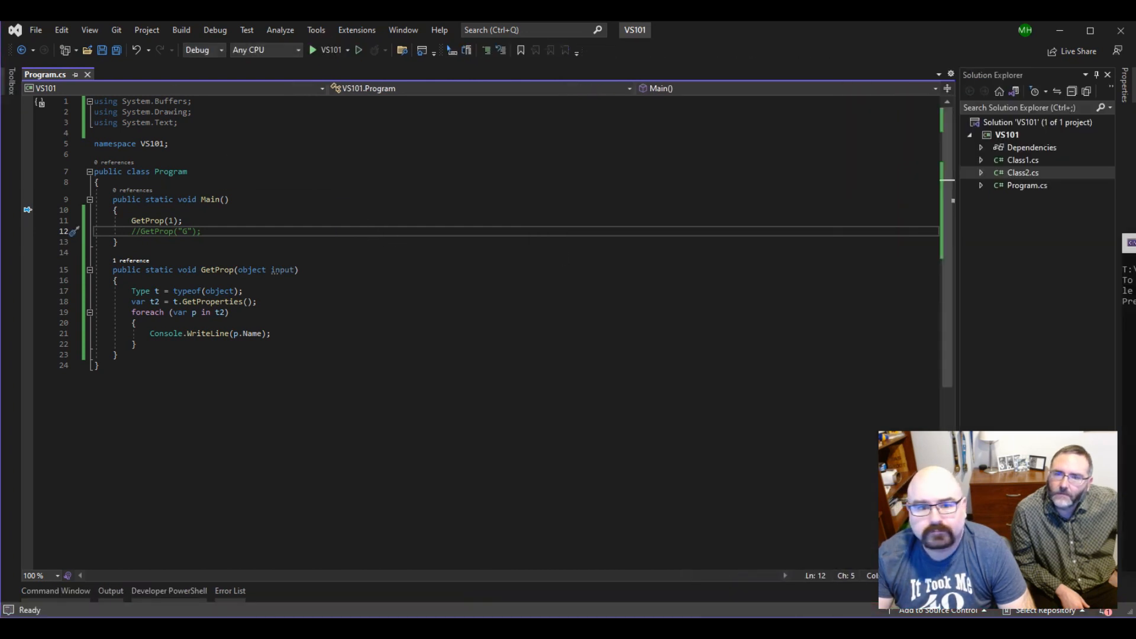
click(312, 49)
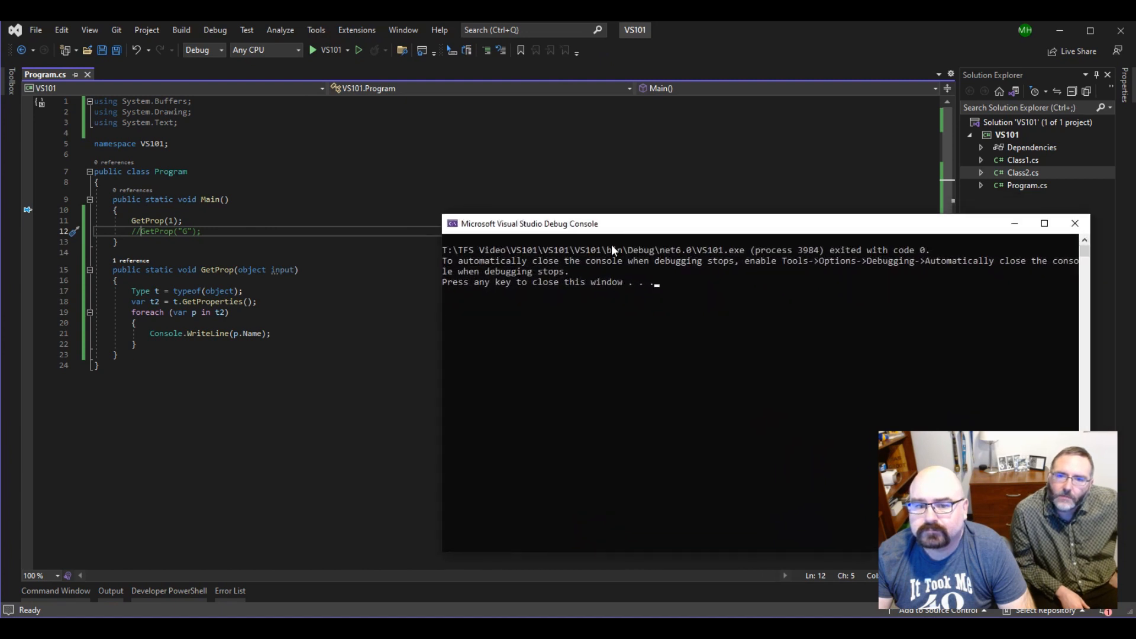
mouse_move(537, 304)
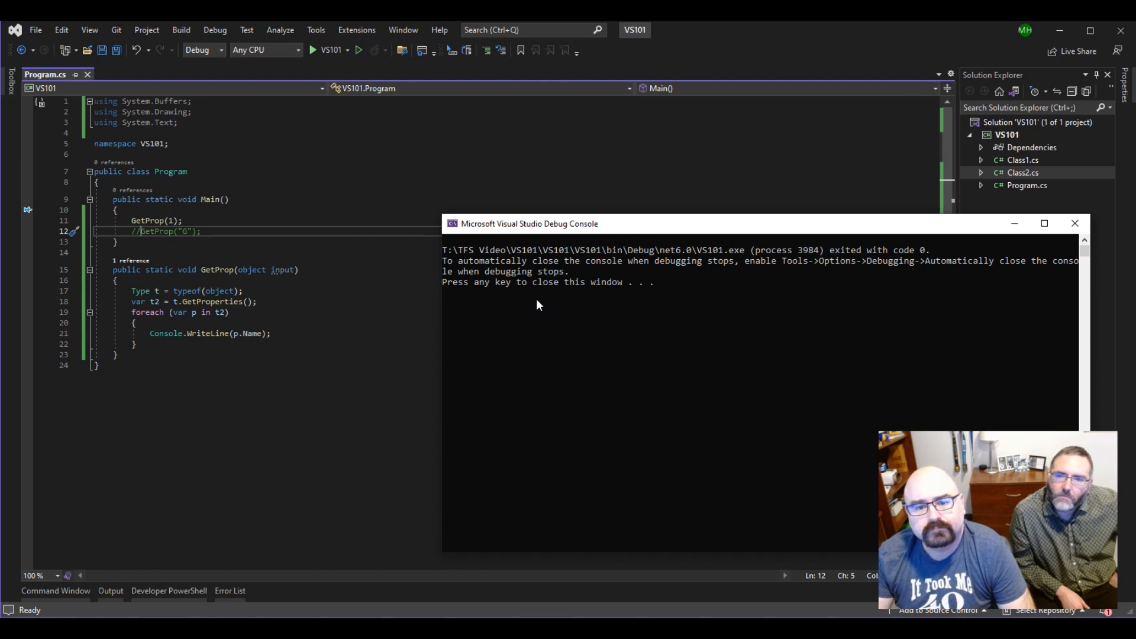
mouse_move(11, 225)
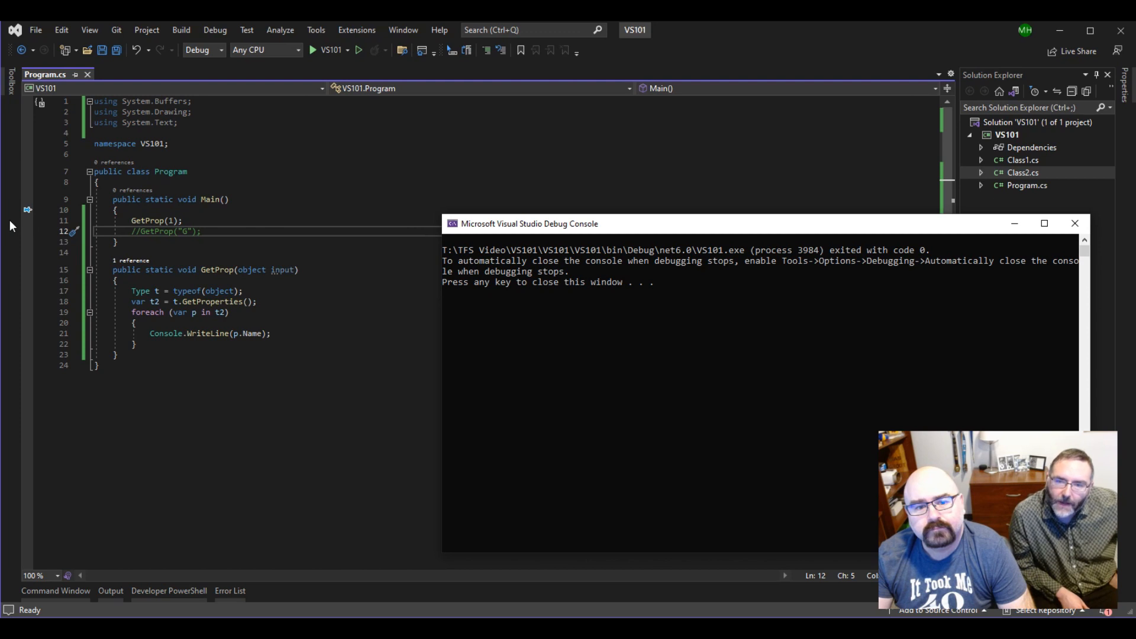
click(329, 49)
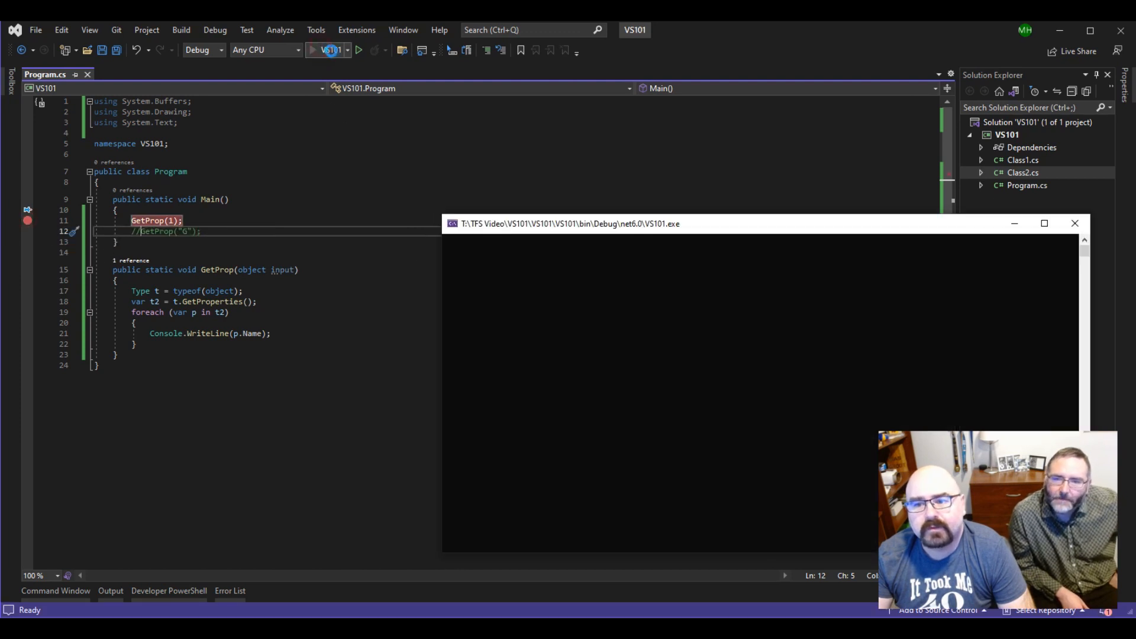
Start debugging again and step into GetProp
click(312, 50)
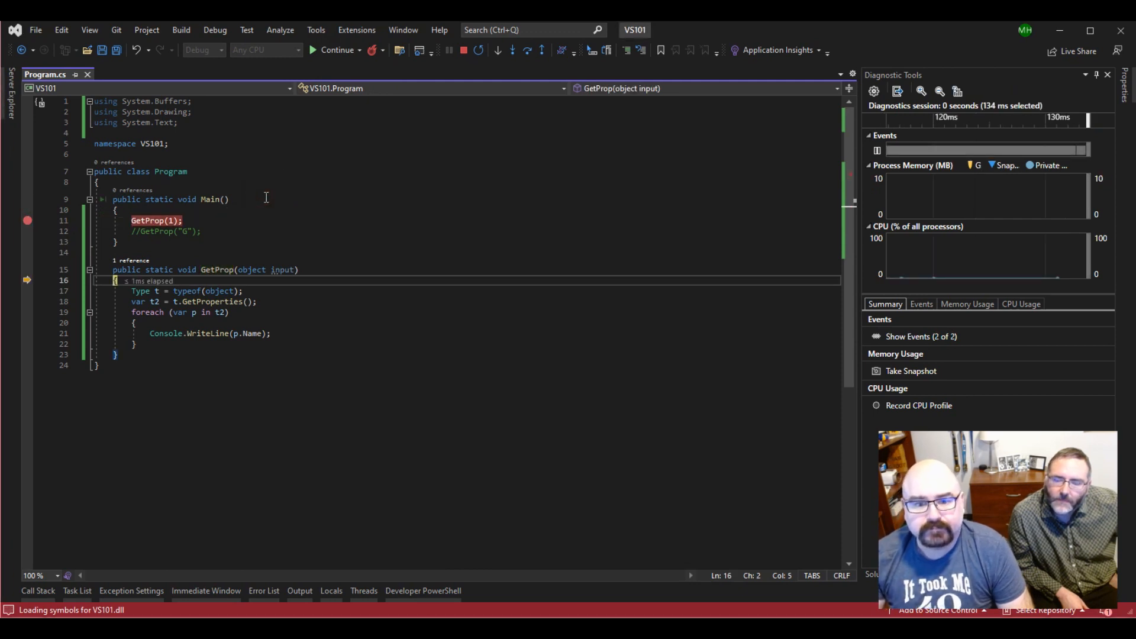
key(F10)
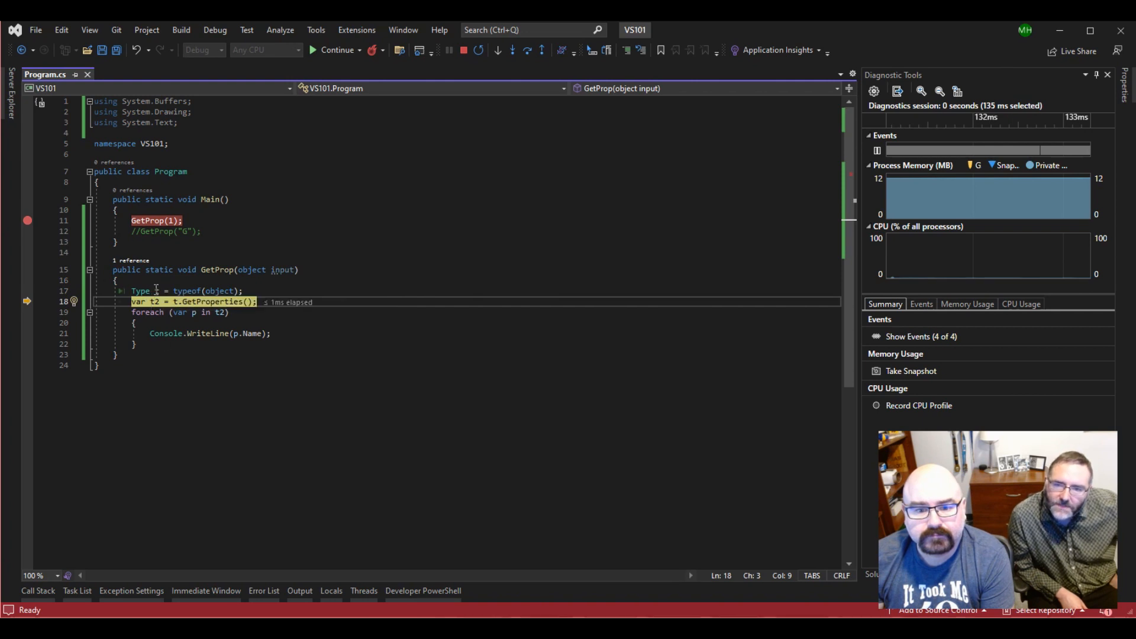
mouse_move(145, 301)
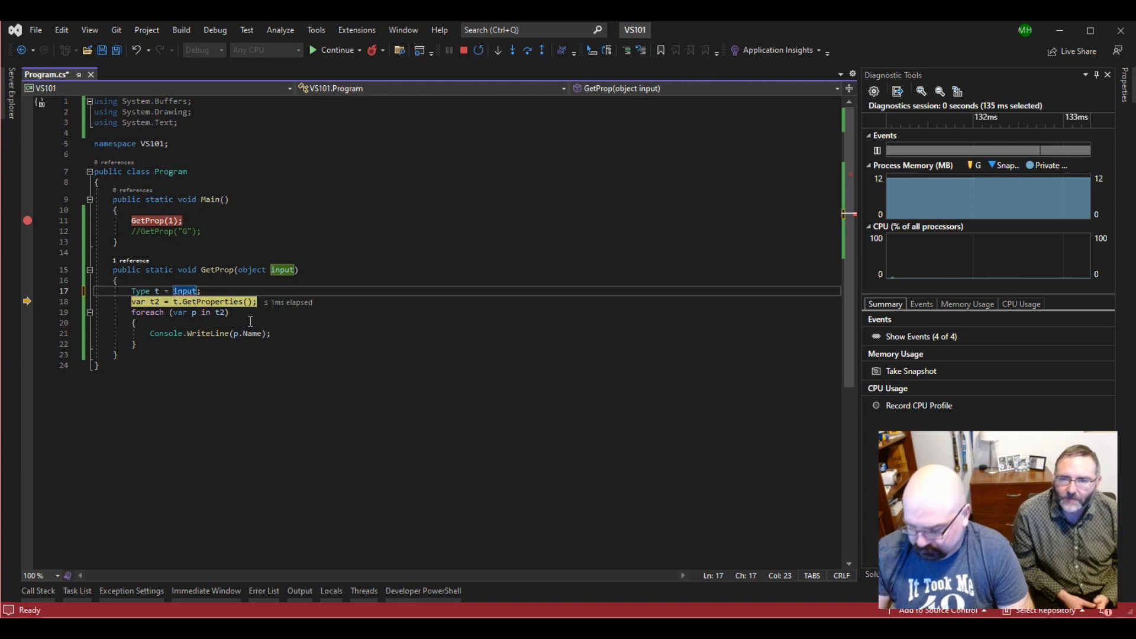
Append .GetType to input on line 17
text(.GetType()
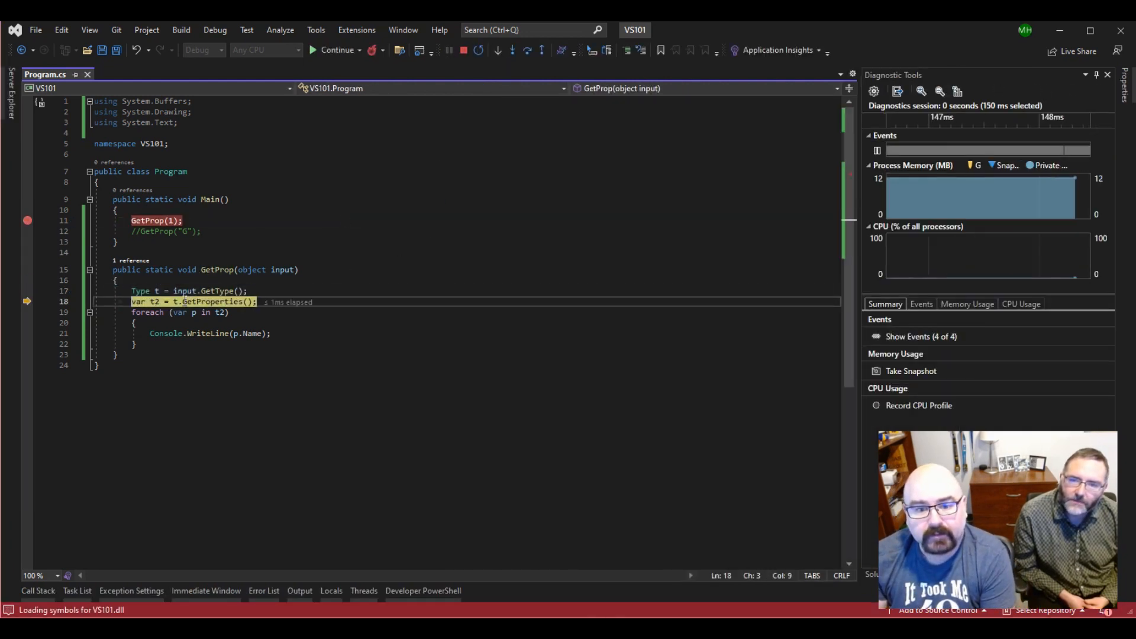
mouse_move(156, 291)
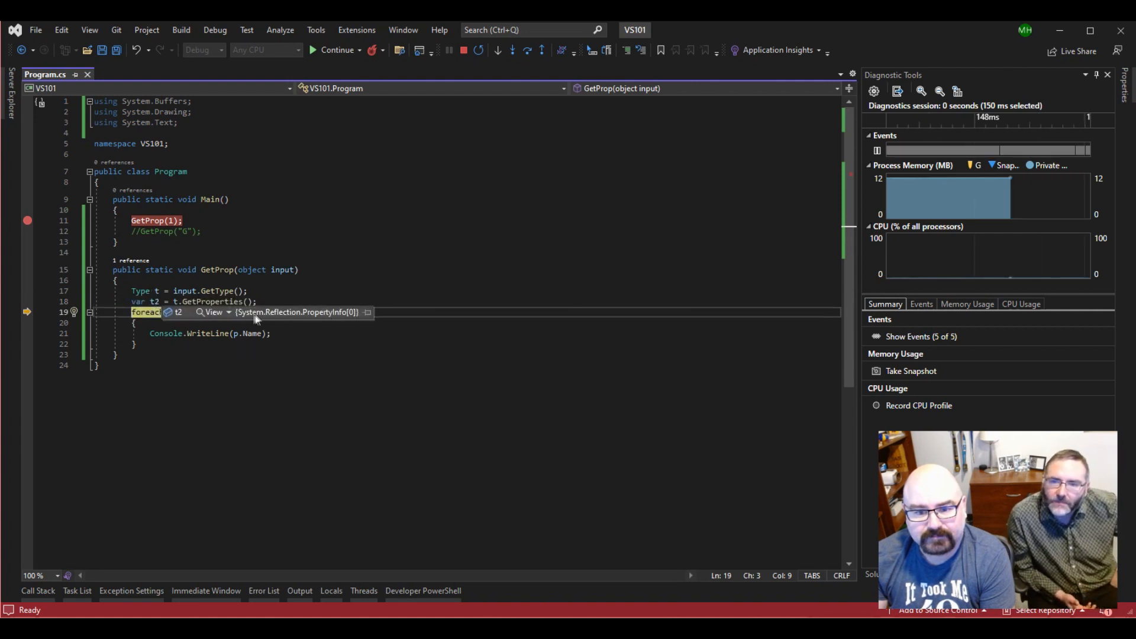
mouse_move(357, 319)
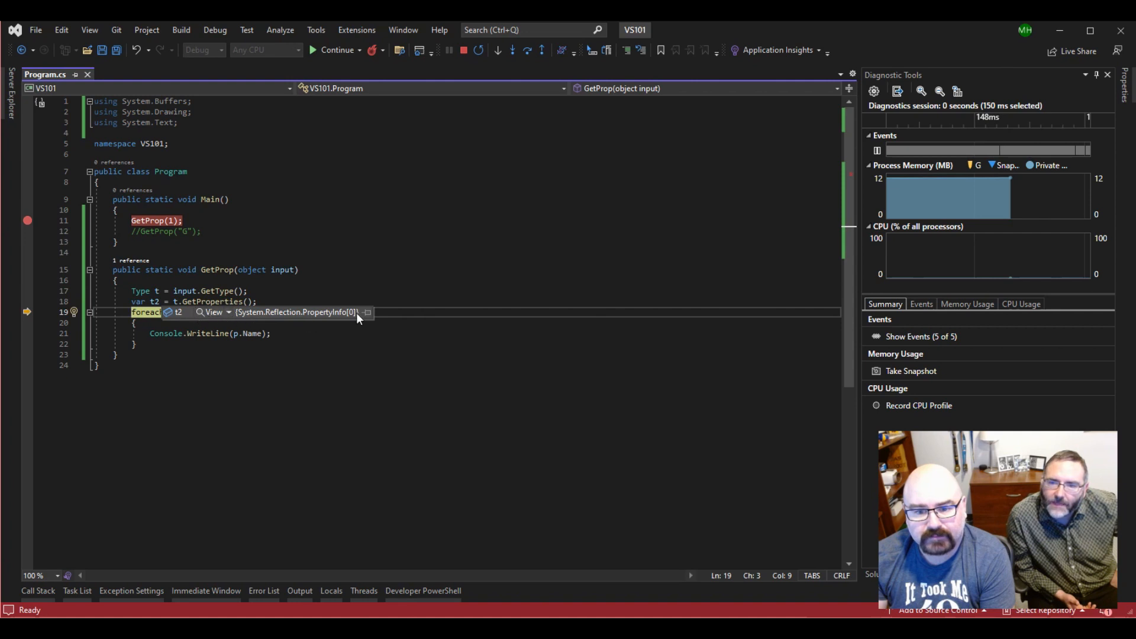
mouse_move(355, 322)
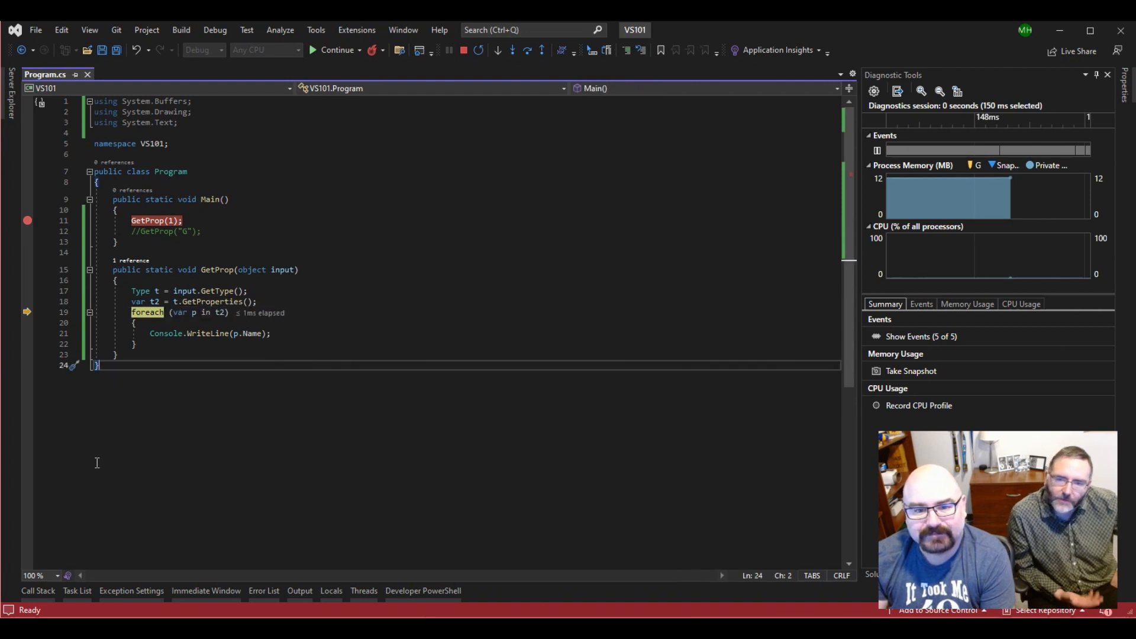
mouse_move(120, 418)
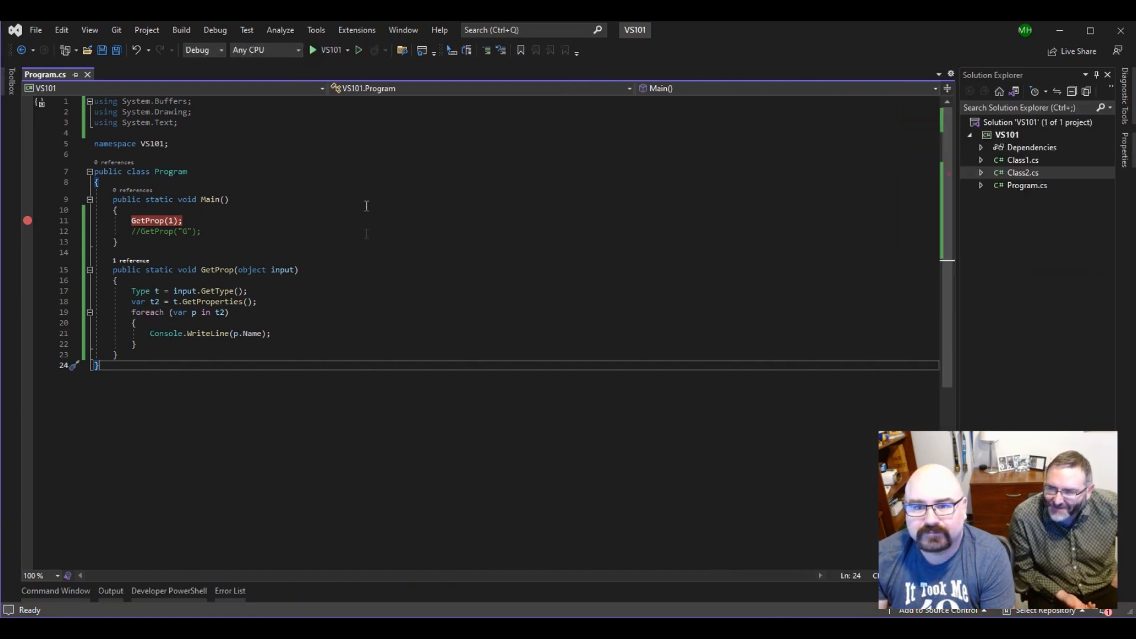
Stop the debug session, uncomment GetProp("G"), and start debugging again
click(313, 49)
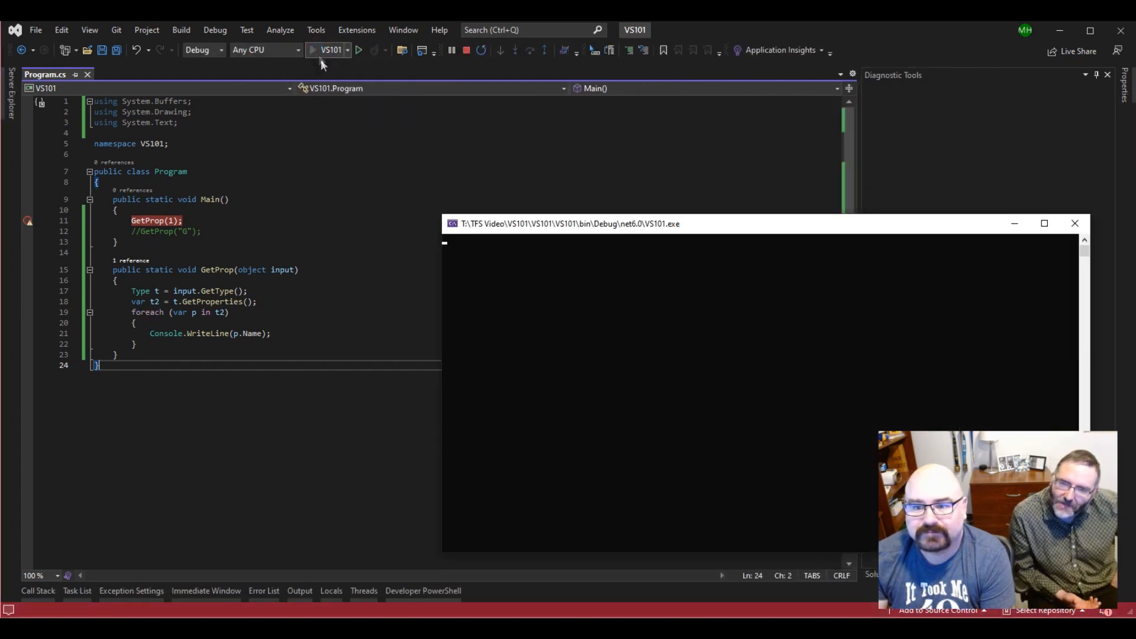
click(313, 49)
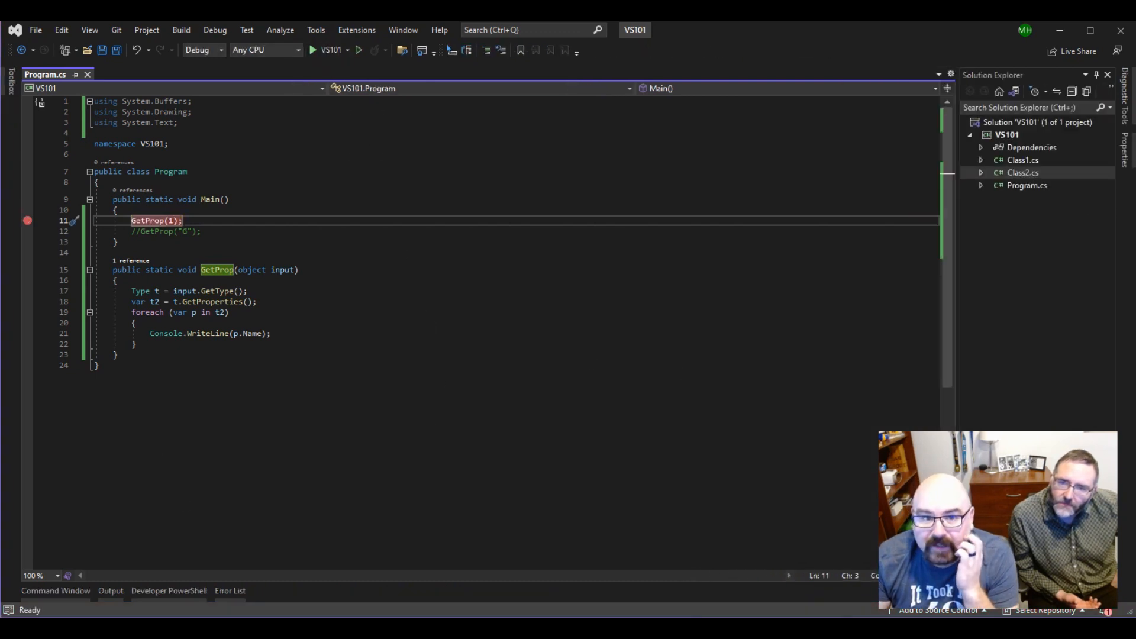
click(143, 230)
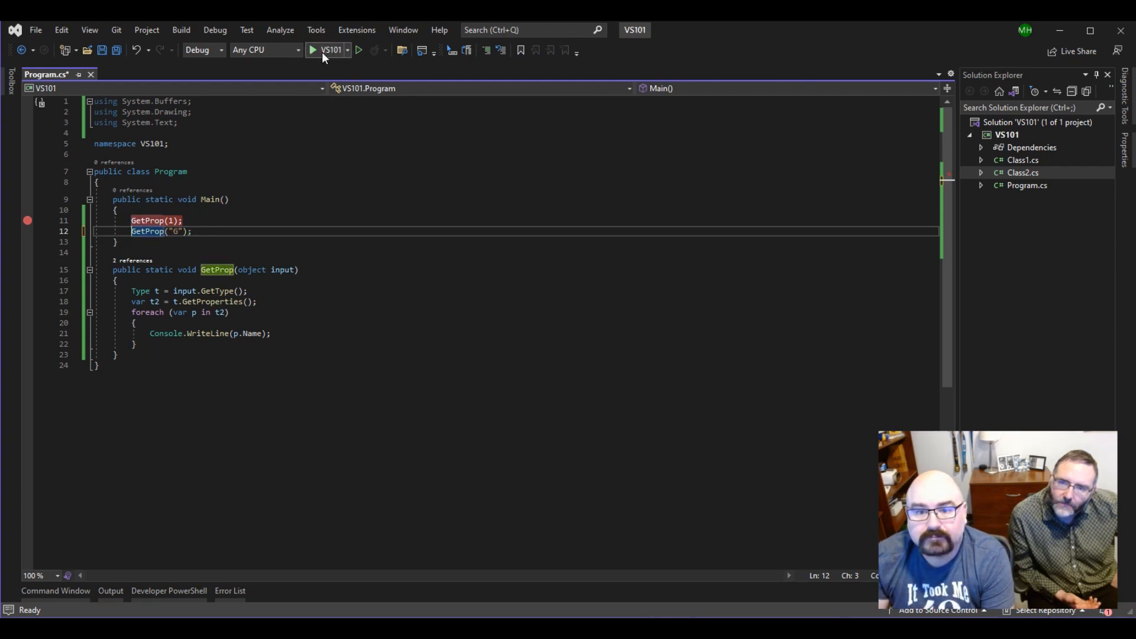
click(312, 50)
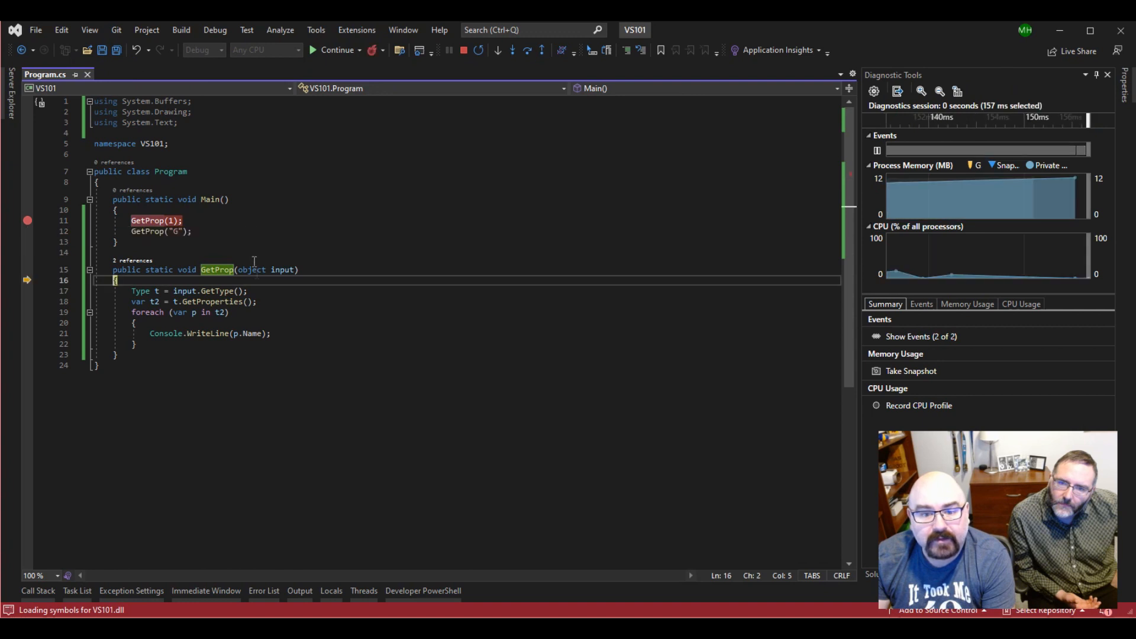
Step into GetProp, inspect t2, and continue so Chars and Length print
key(F10)
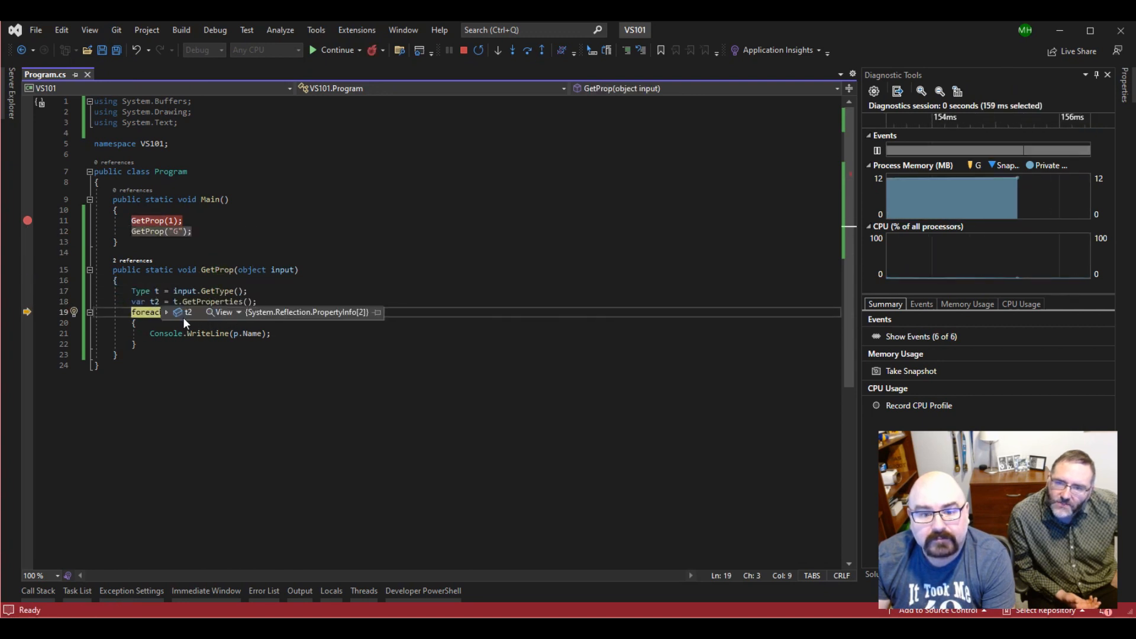
click(167, 313)
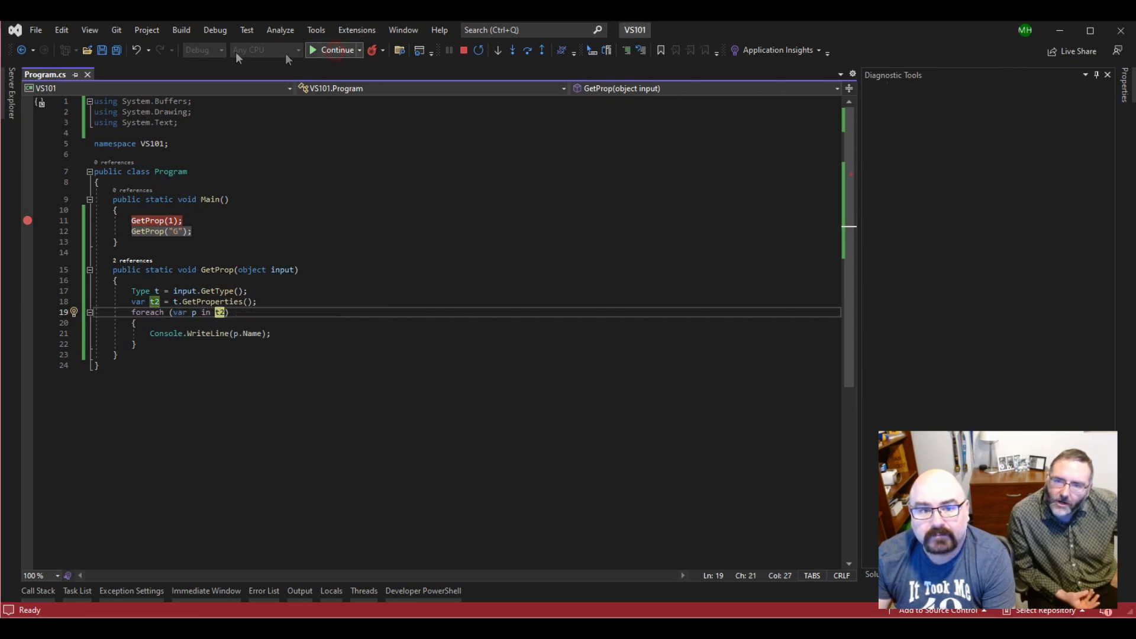
click(359, 49)
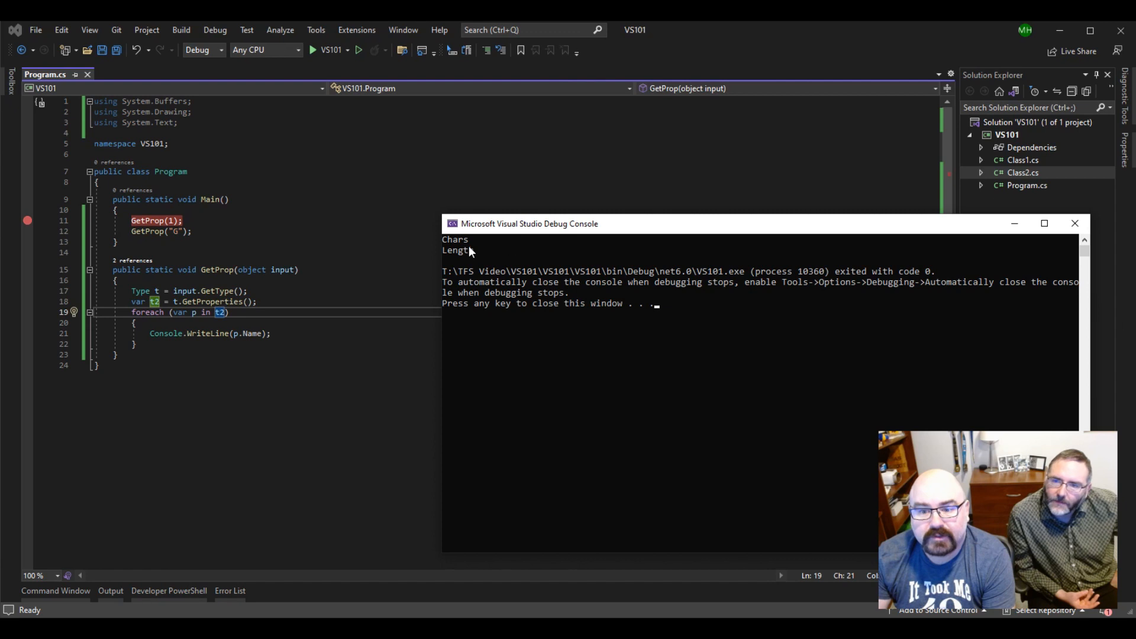